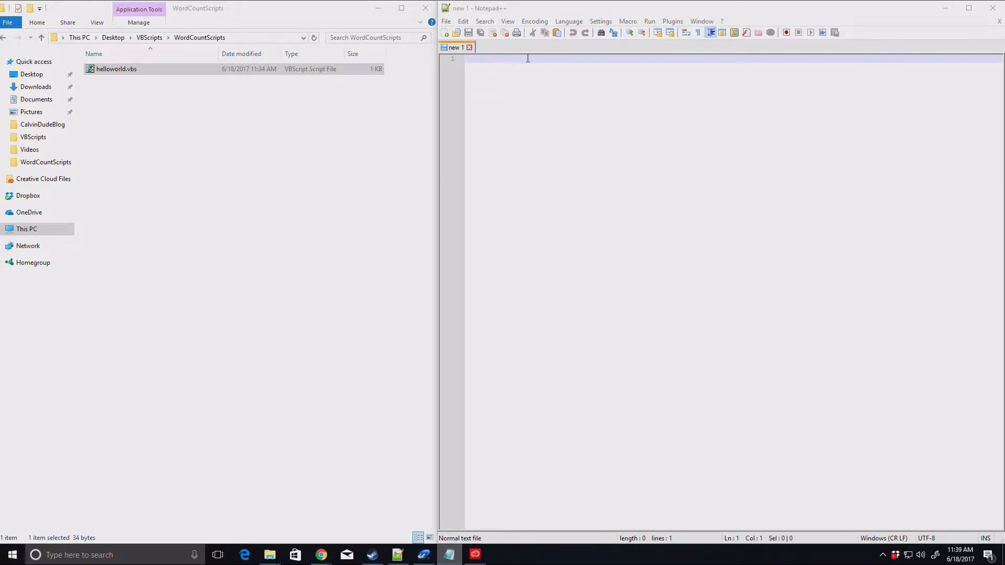
Write wscript.echo "Hello world!" and save it as helloworld.vbs, replacing the old copy.
text(wscript.echo)
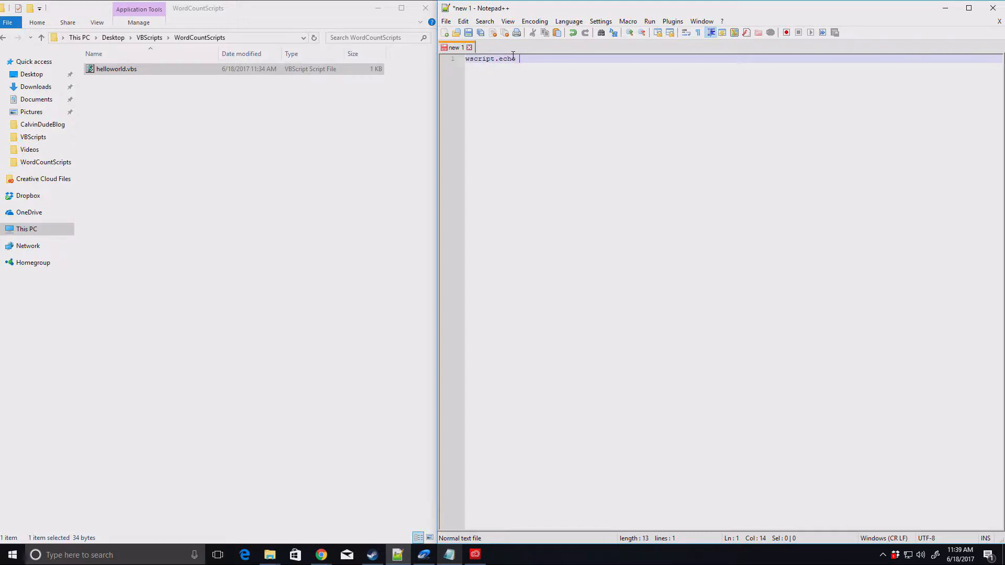
mouse_move(493, 161)
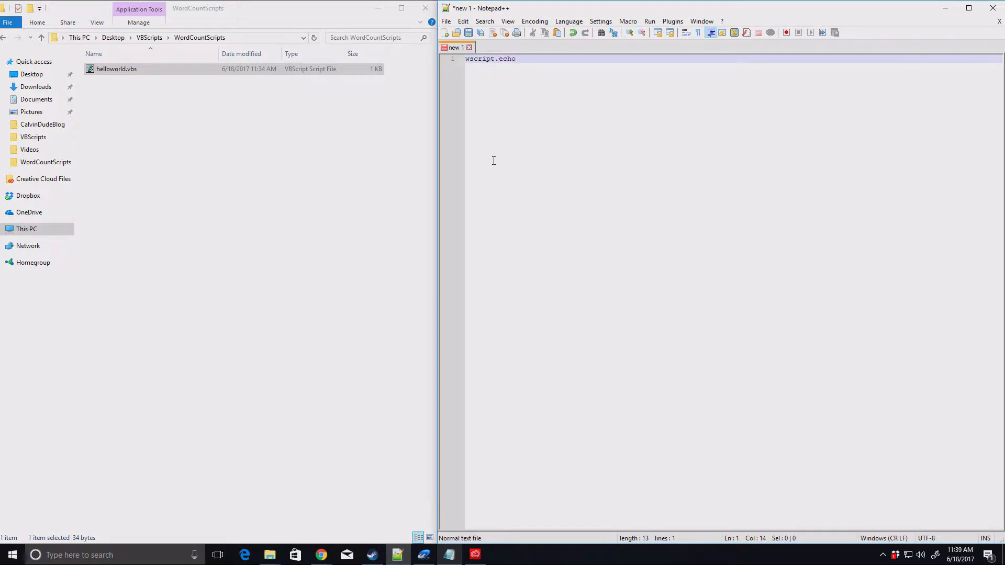
text(")
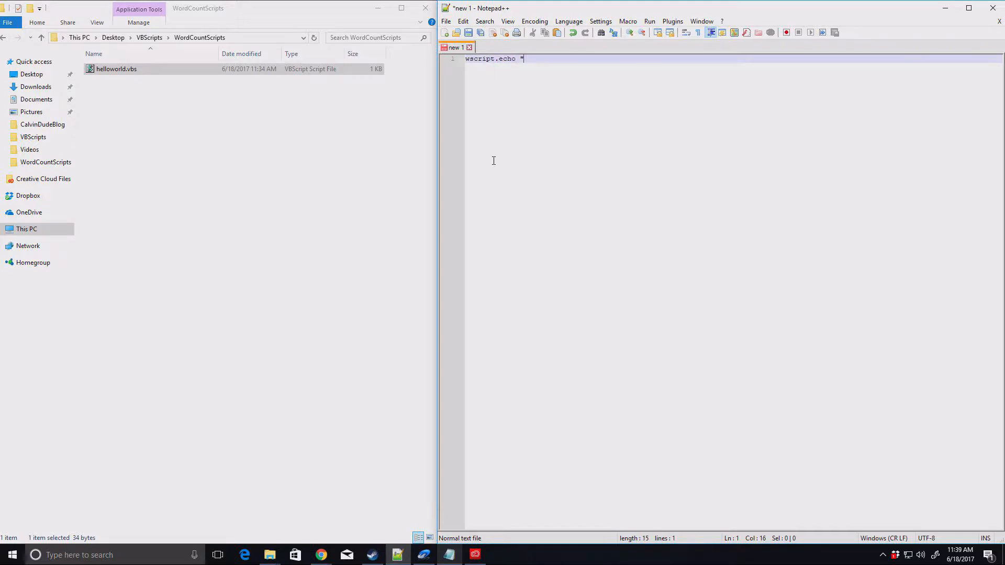
text(Hello world!")
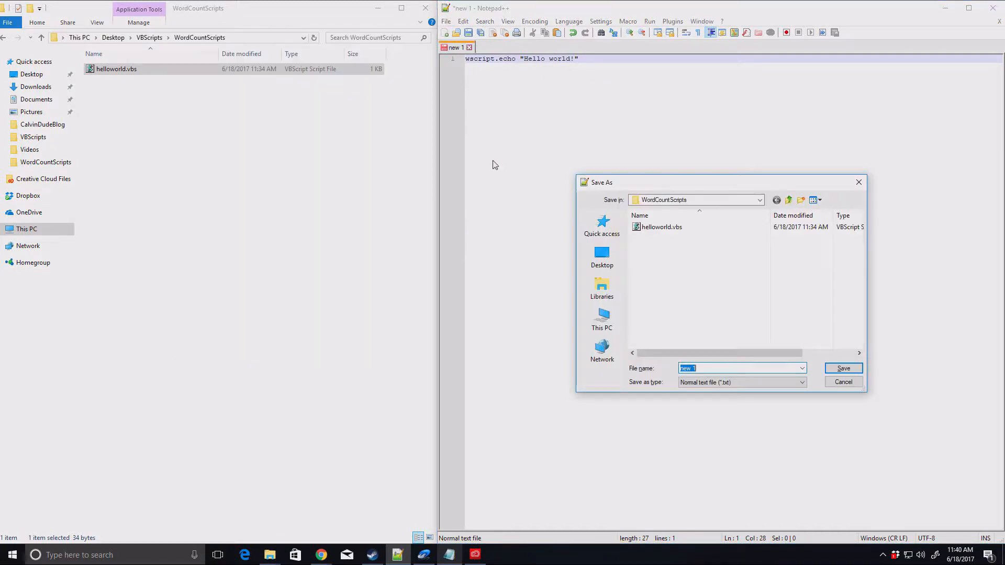
click(661, 228)
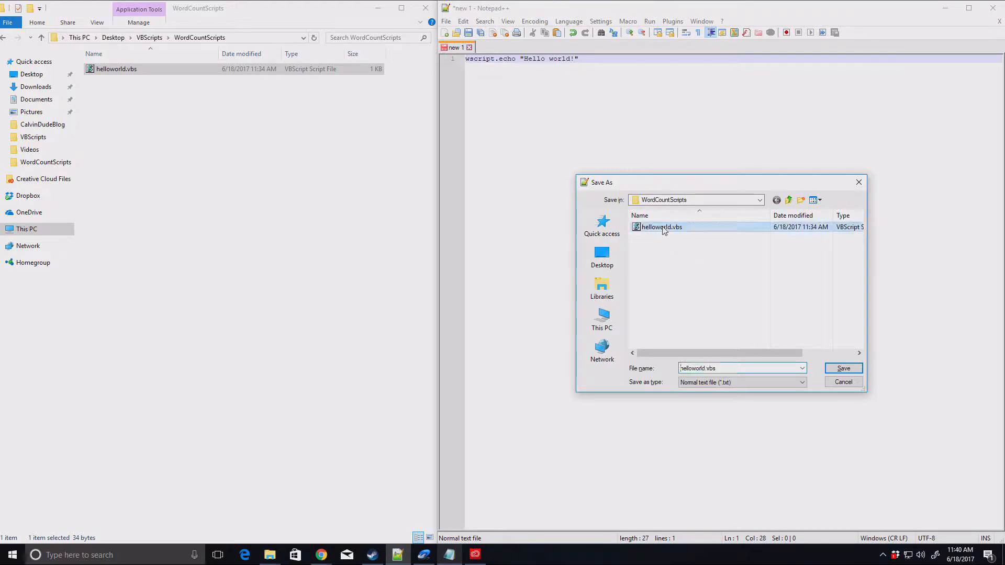
click(843, 368)
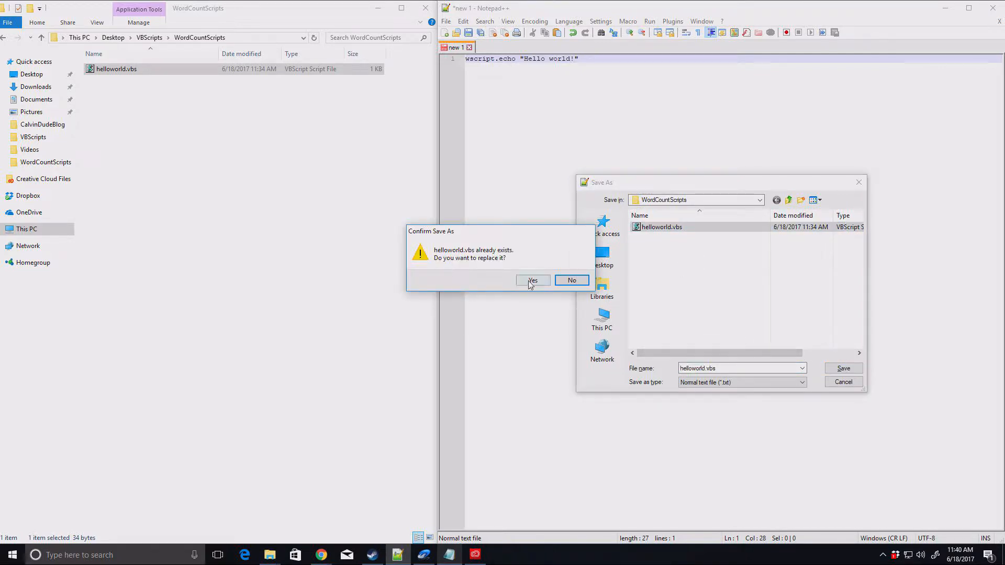
click(532, 281)
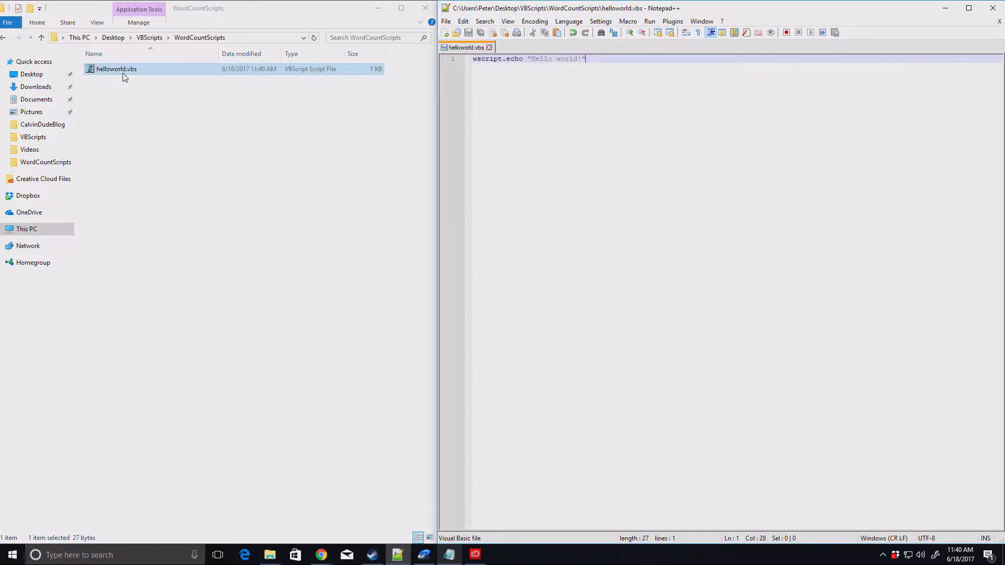
Run the script, then change the greeting to "Hello again, world!" and confirm the new message.
double_click(117, 69)
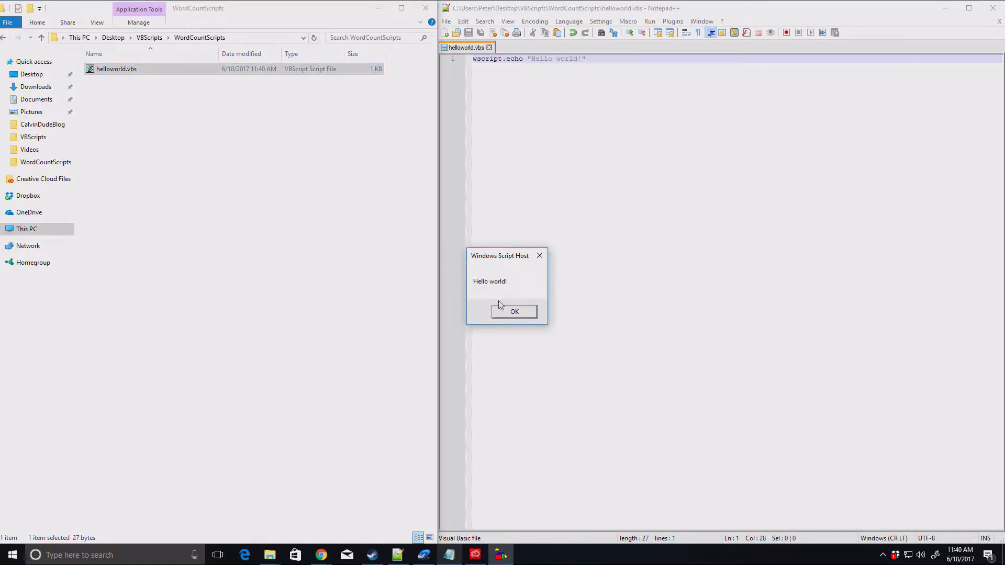
click(513, 312)
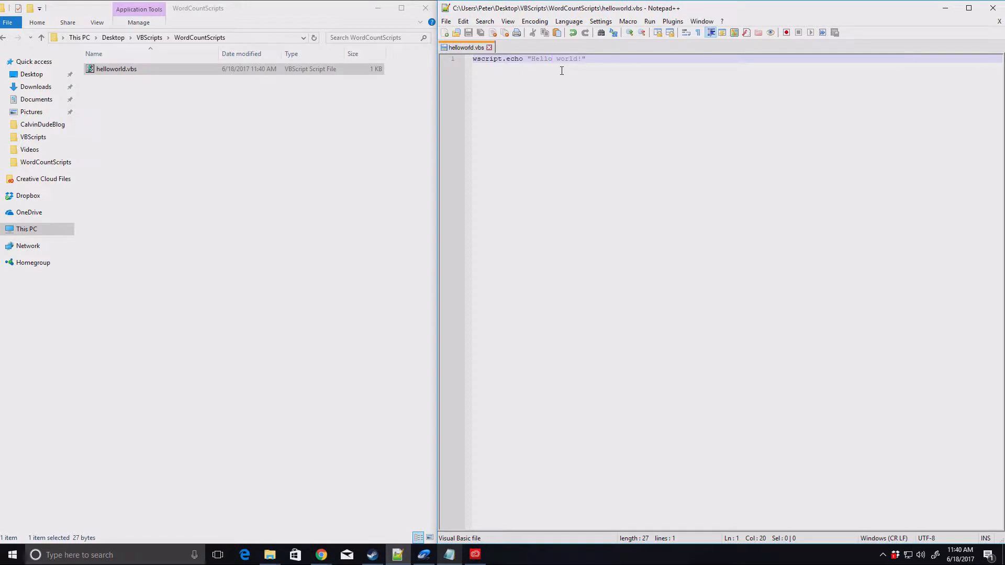
click(446, 21)
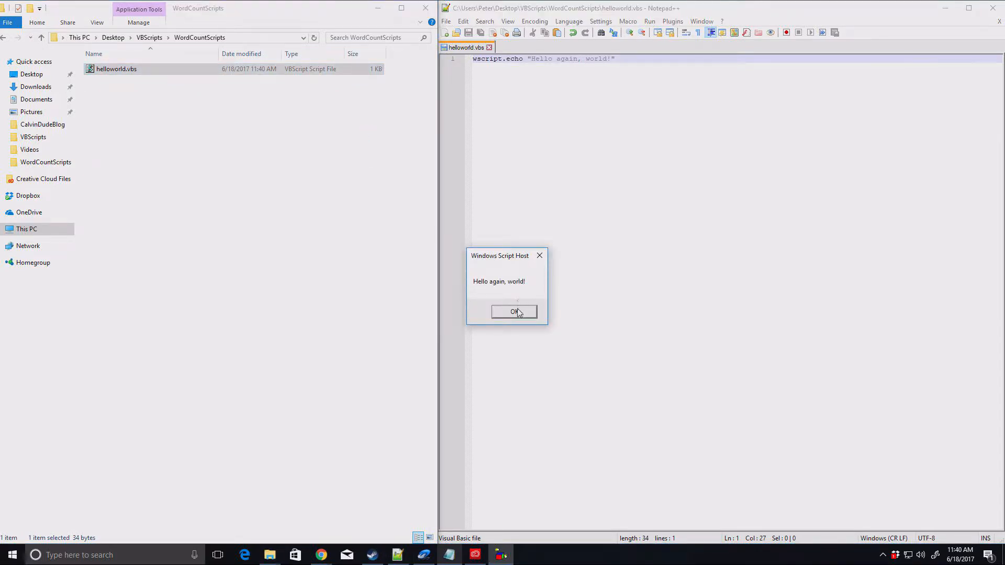
click(513, 312)
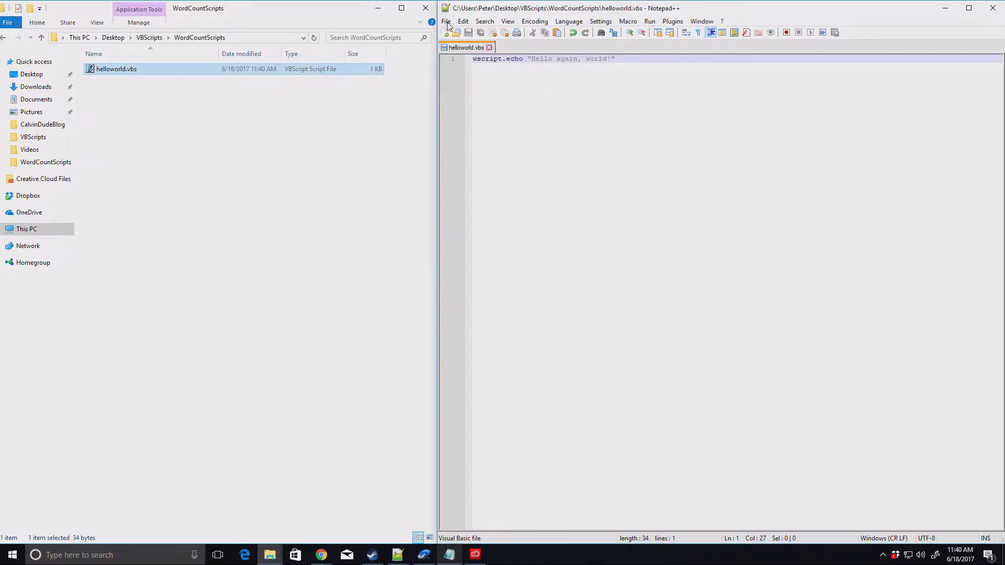
Start a blank document and save it as wordcount.vbs in the WordCountScripts folder.
click(447, 33)
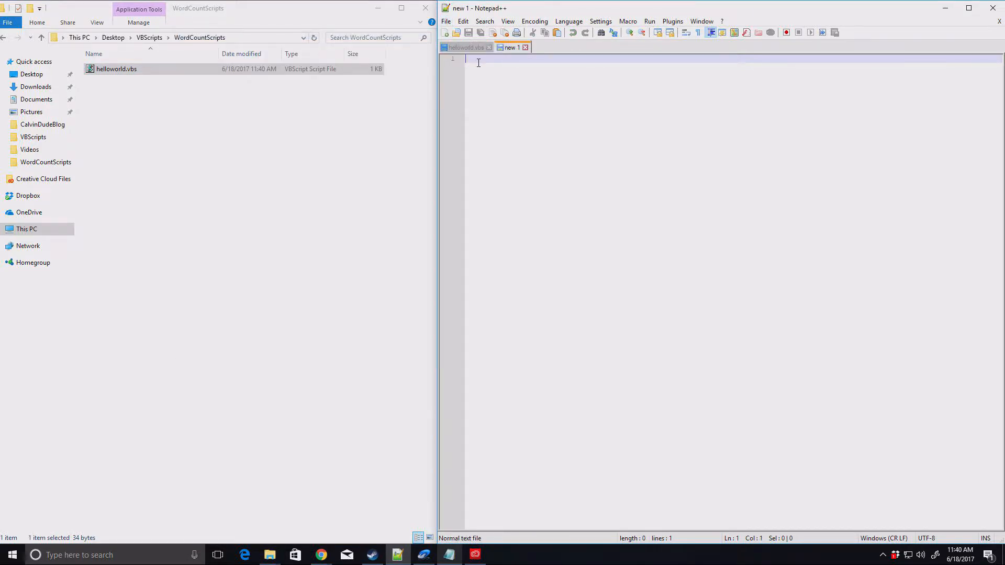
click(445, 20)
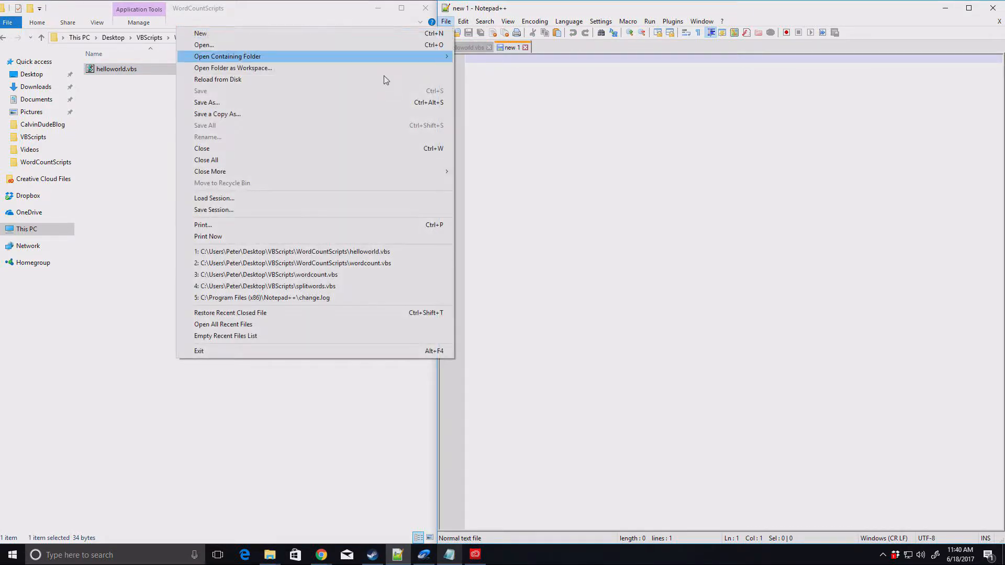
click(206, 103)
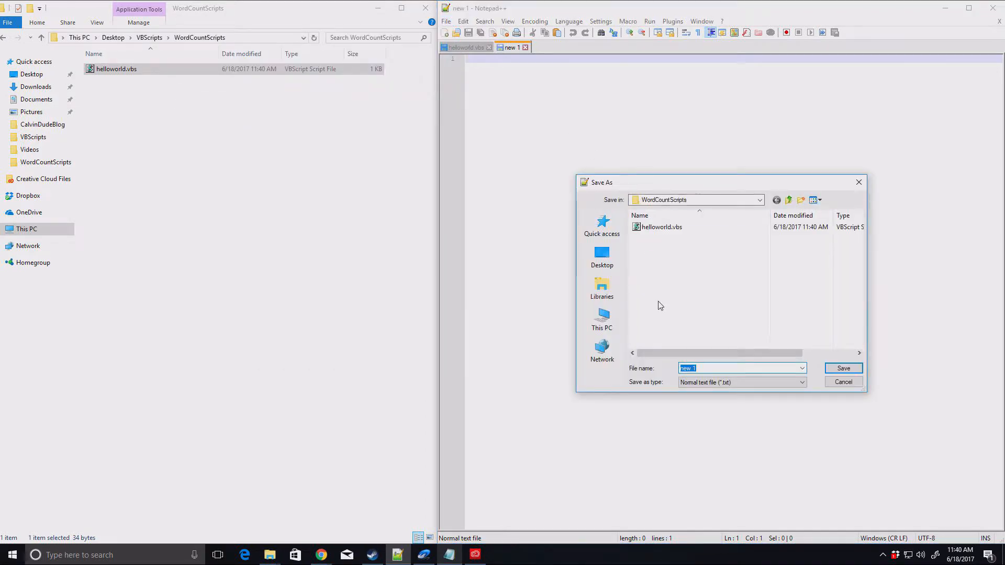
text(wordcount.)
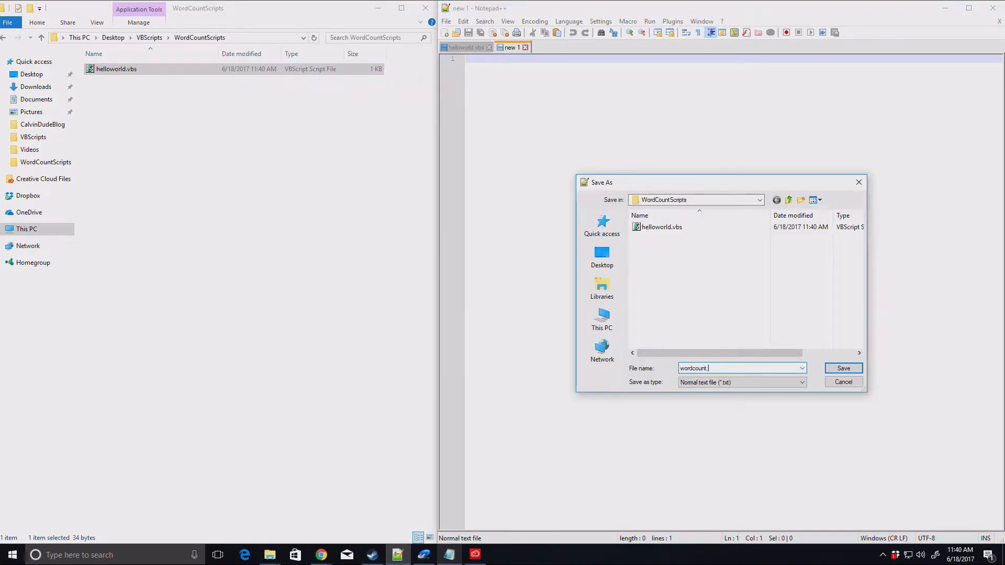
text(vbs)
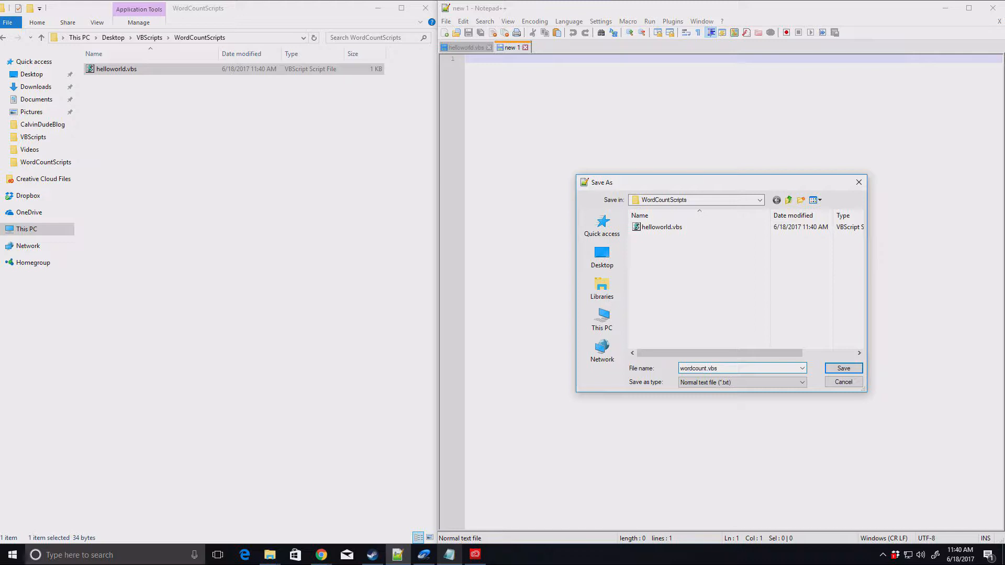
click(842, 368)
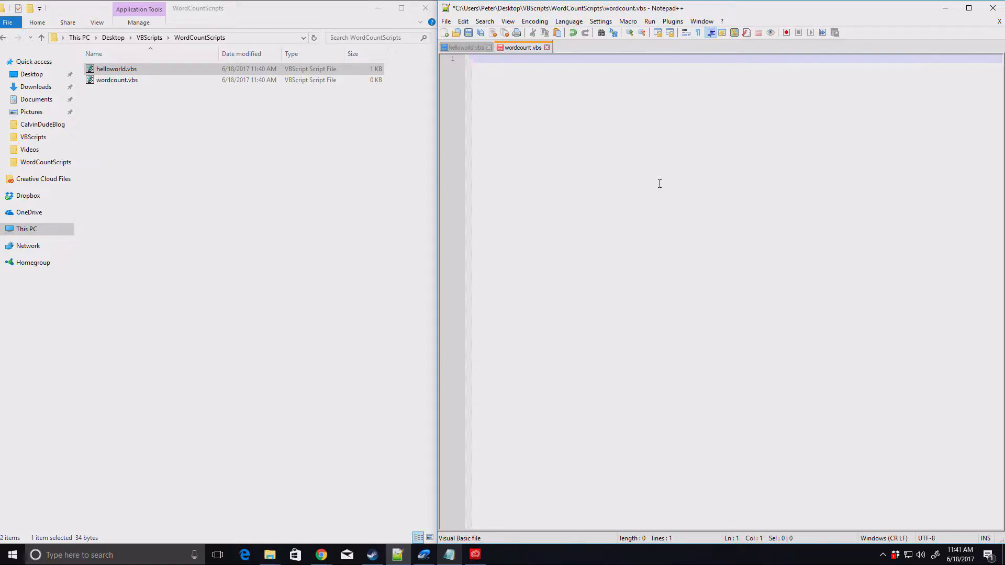
Write ' Option Explicit, Number = 3 and Number = Nubmer + 7 on separate lines.
text(Option Explicit)
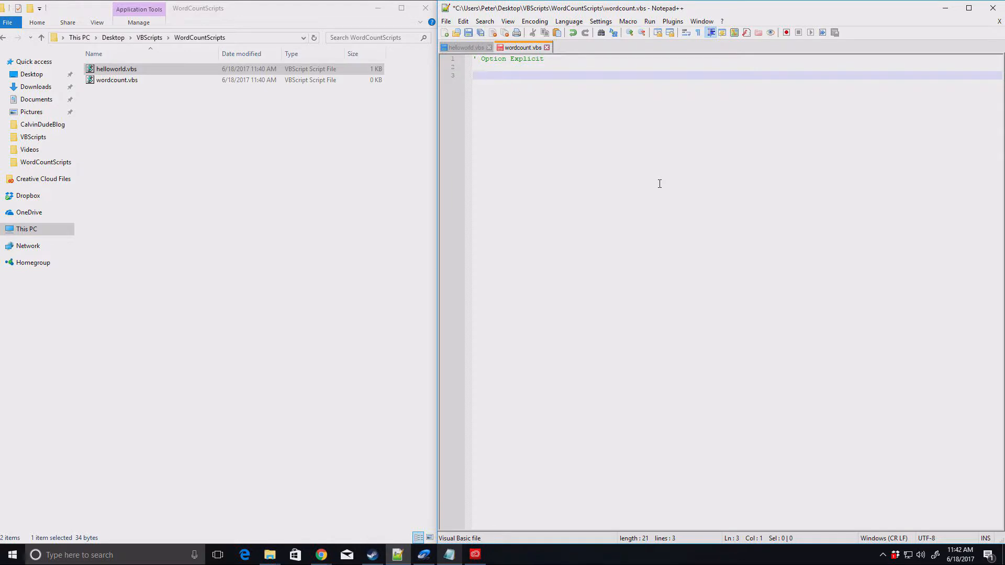
text(Number)
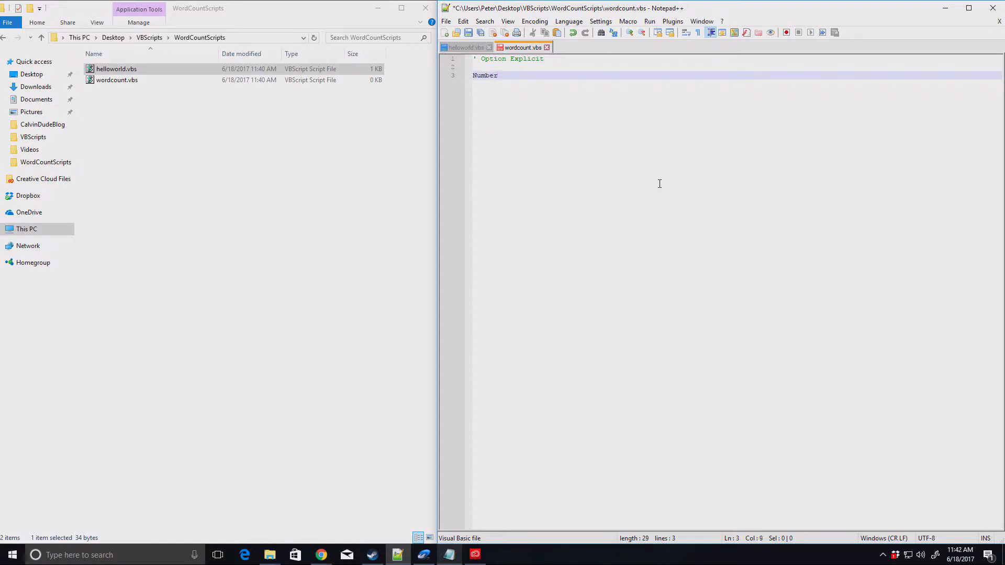
text(= 3)
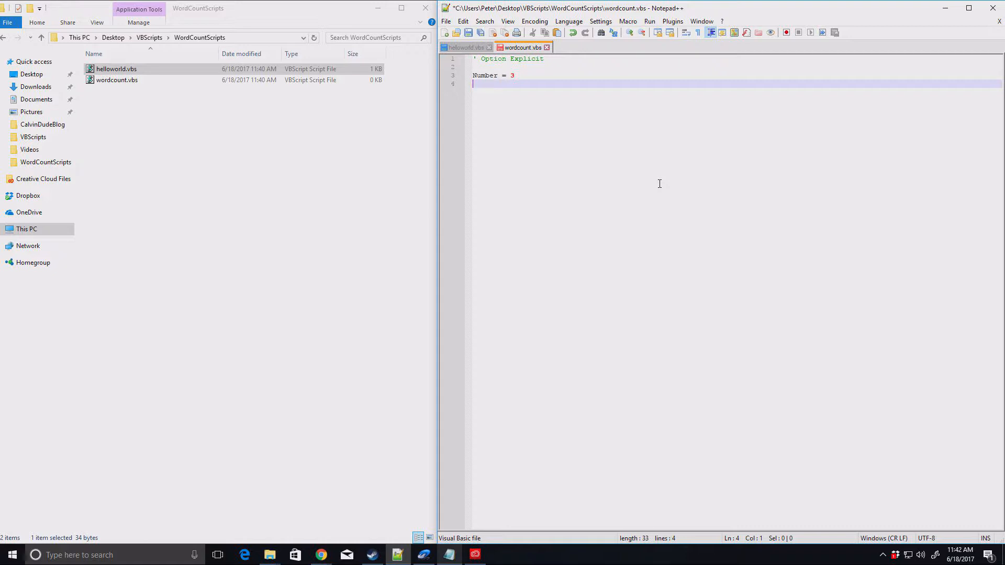
text(Number =)
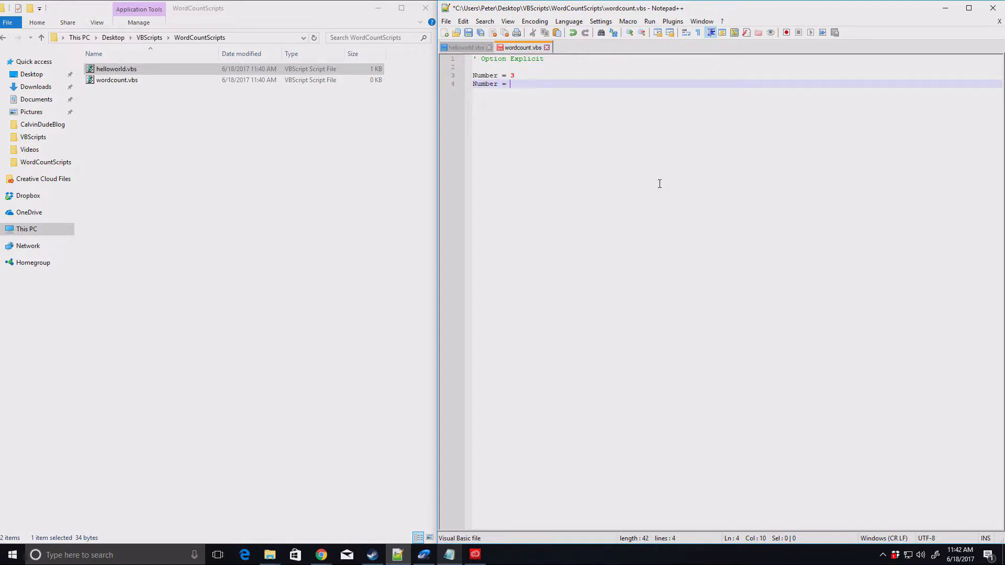
text(Nubmer + 7)
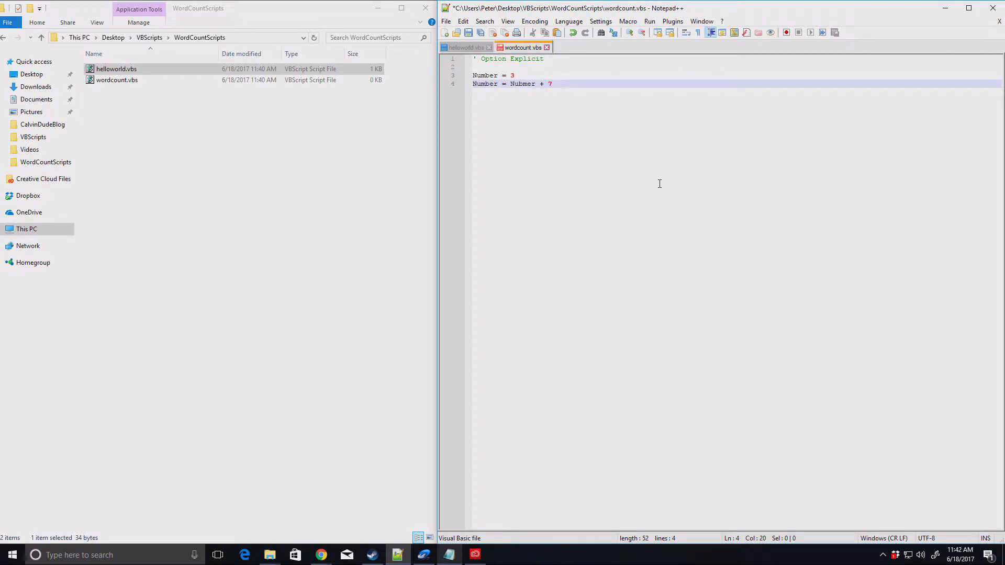
Add wscript.echo "Number is equal to: " & Number as the final line.
text(wscript.echo "Number is equal to)
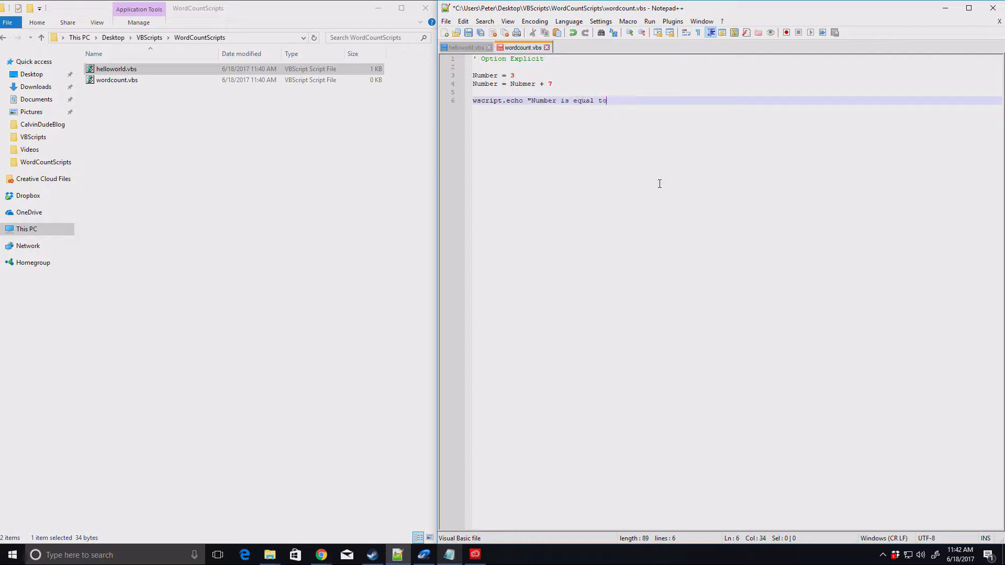
text(: " &)
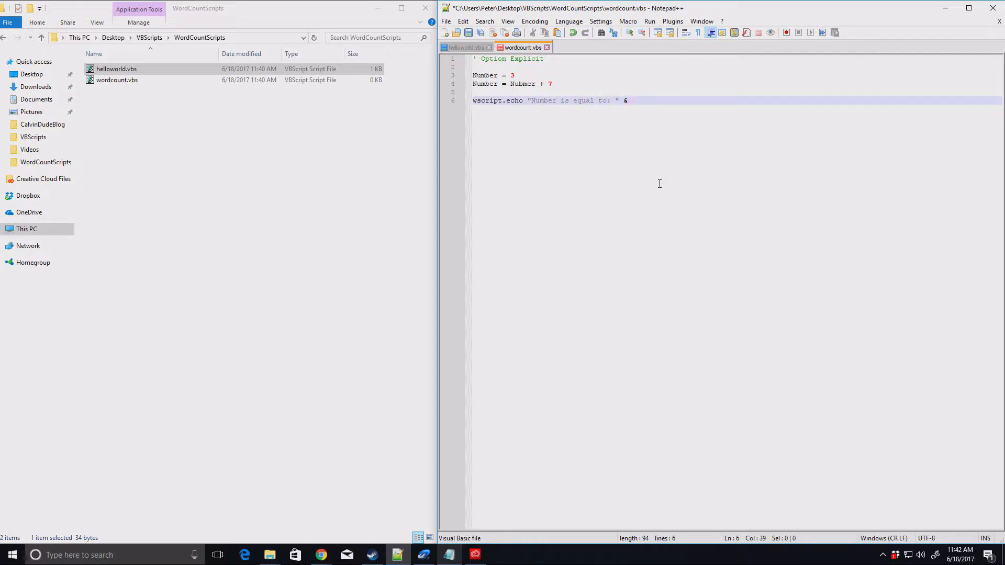
text(Number)
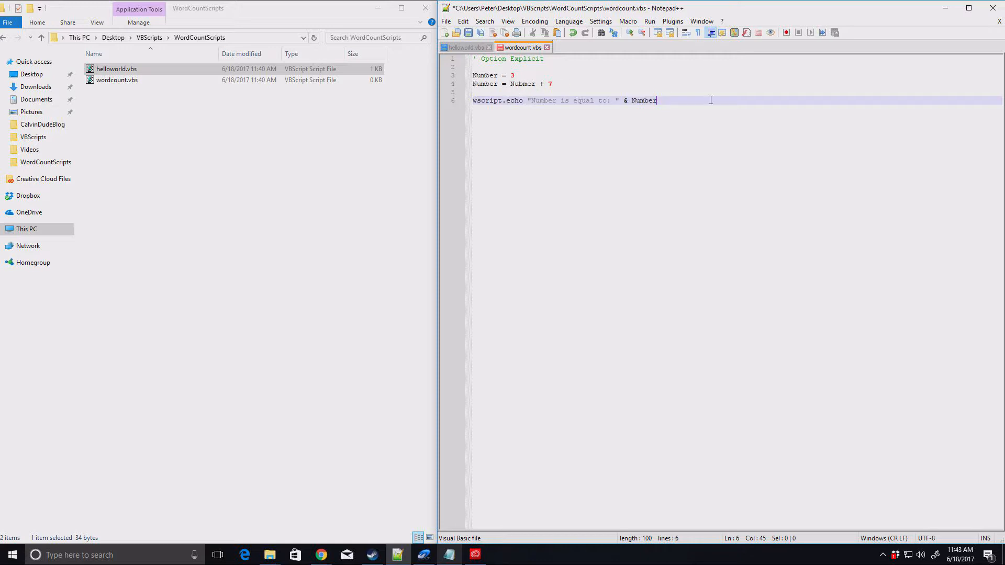
Save wordcount.vbs, run it and acknowledge the "Number is equal to: 7" message.
click(446, 21)
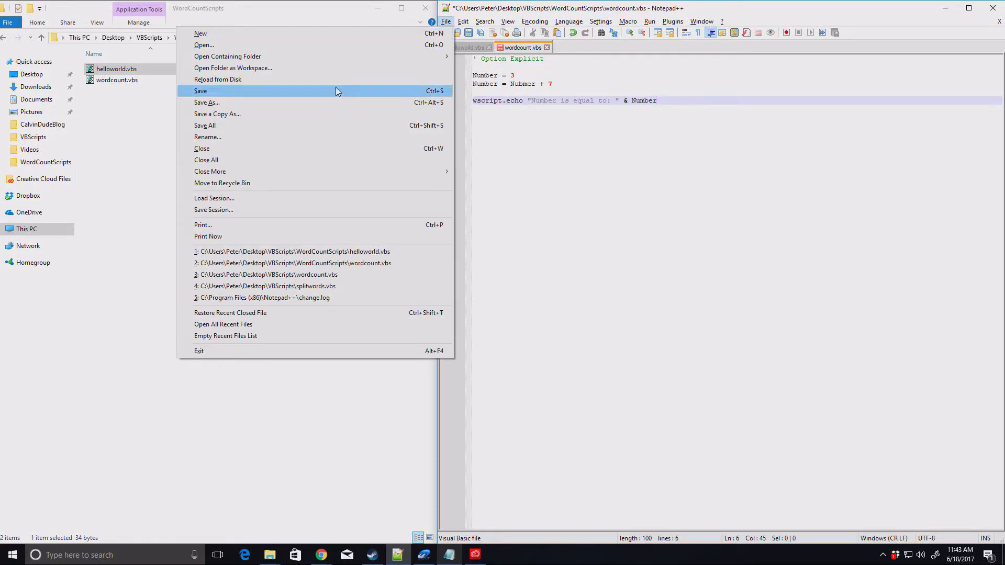
click(200, 90)
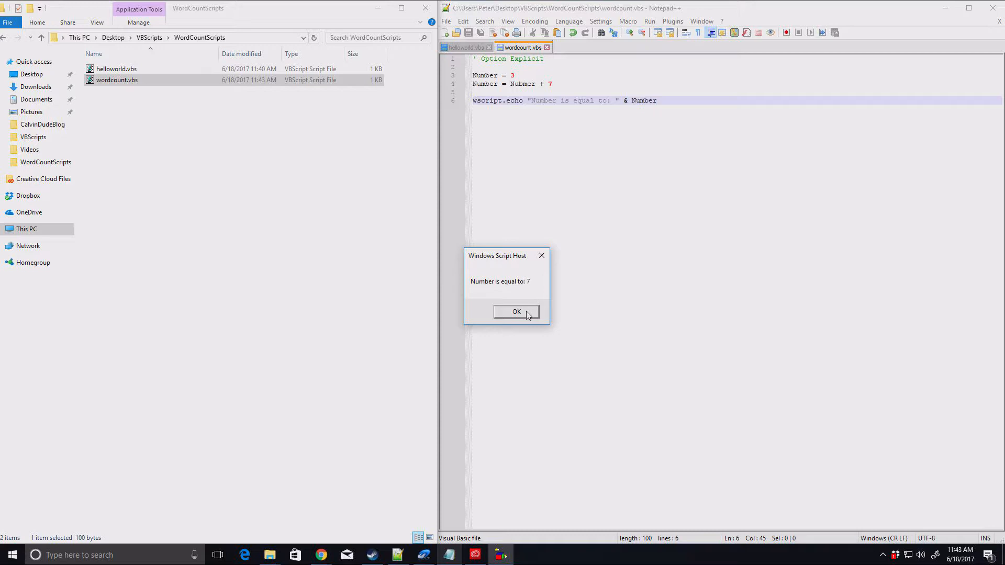
click(517, 312)
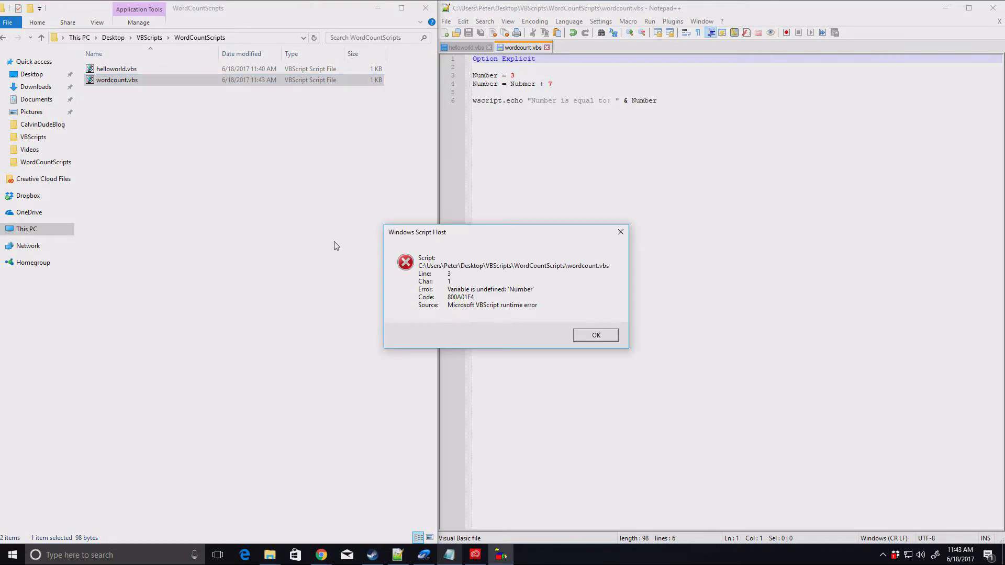
mouse_move(503, 295)
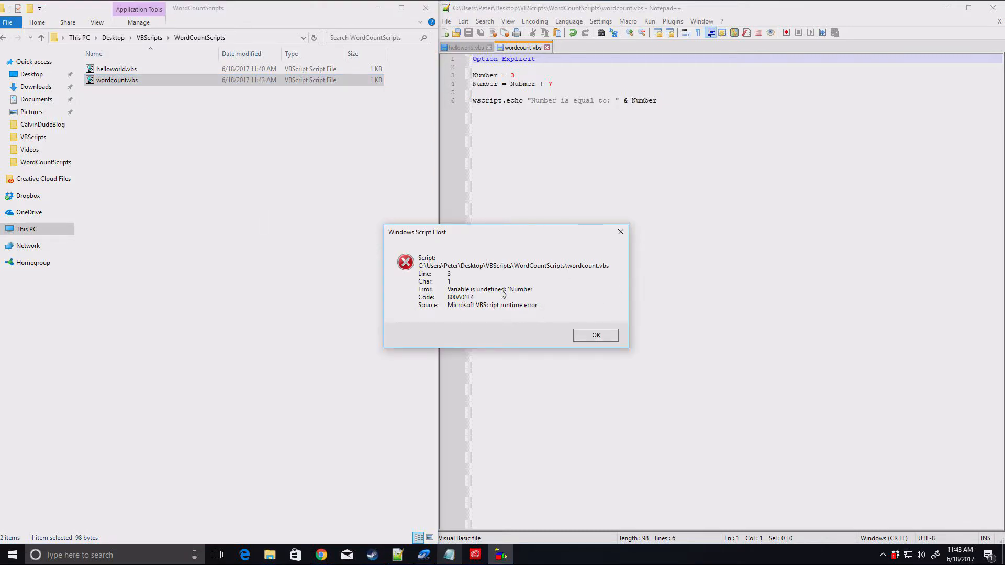
mouse_move(441, 280)
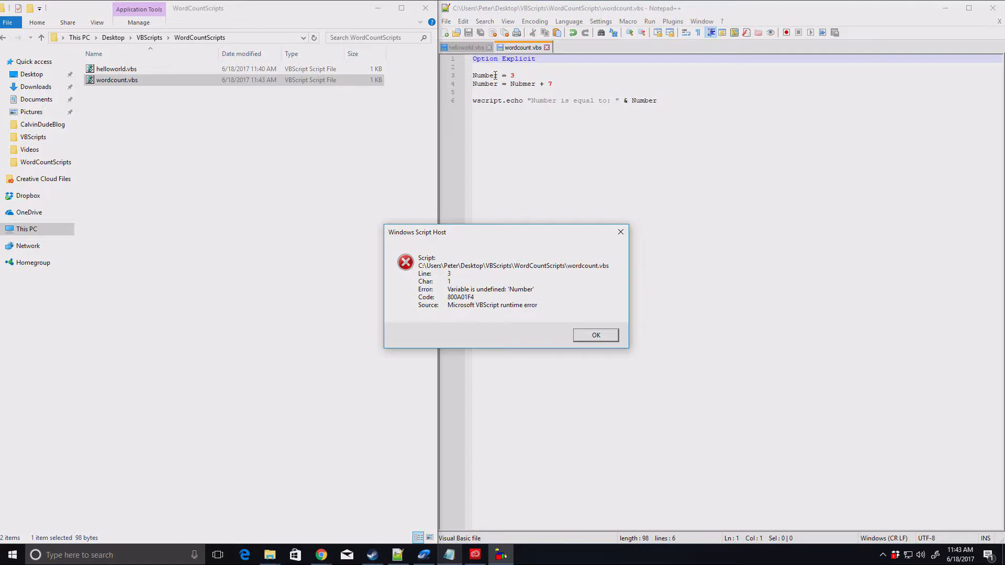
Add a Dim Number line below Option Explicit, save and rerun to get the Nubmer undefined error.
click(595, 335)
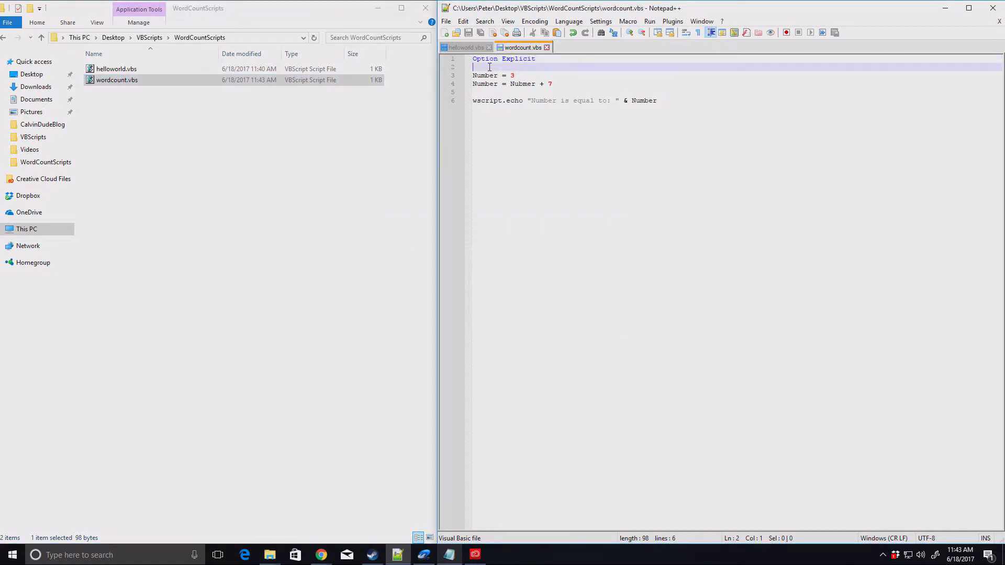
text(Dim)
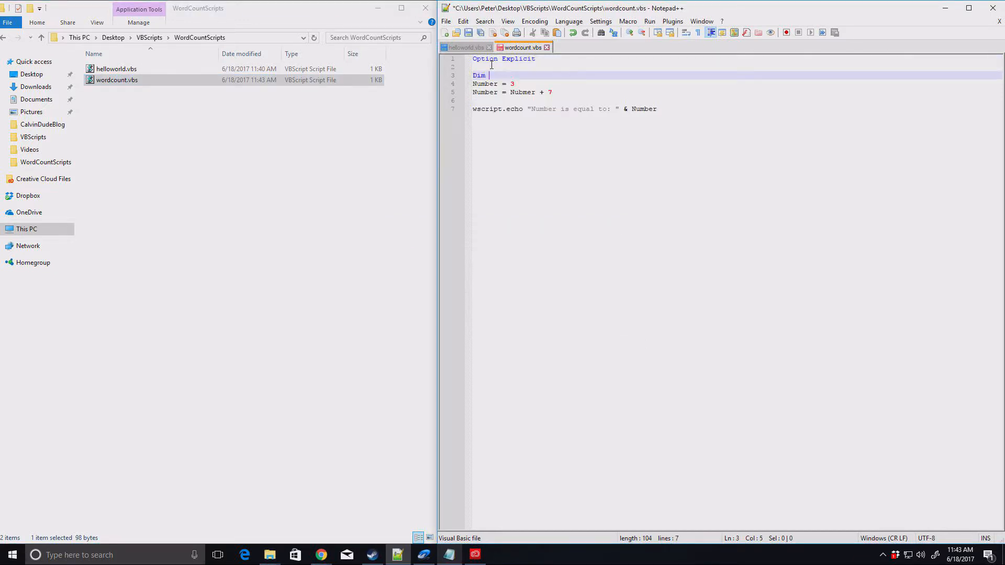
text(Number)
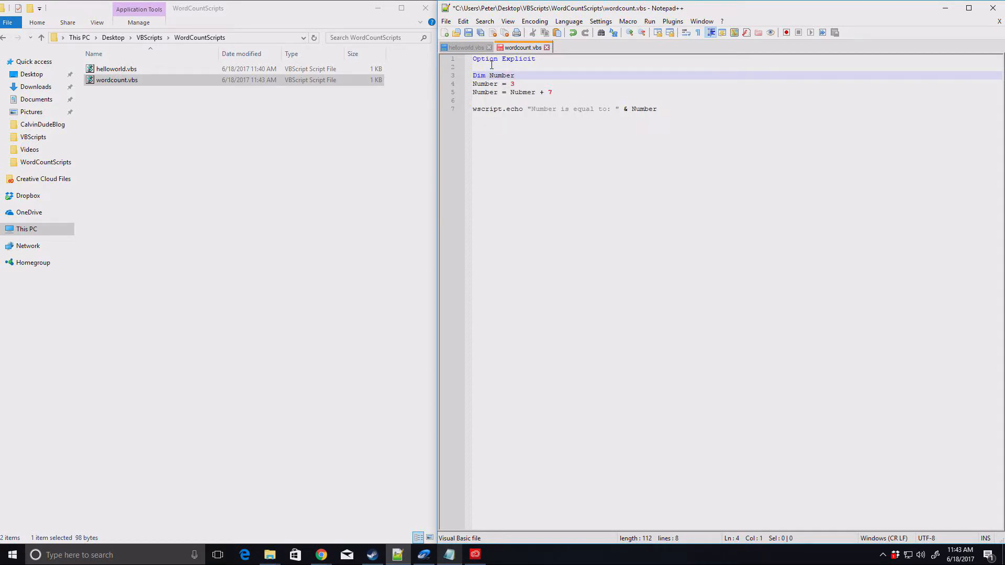
key(Enter)
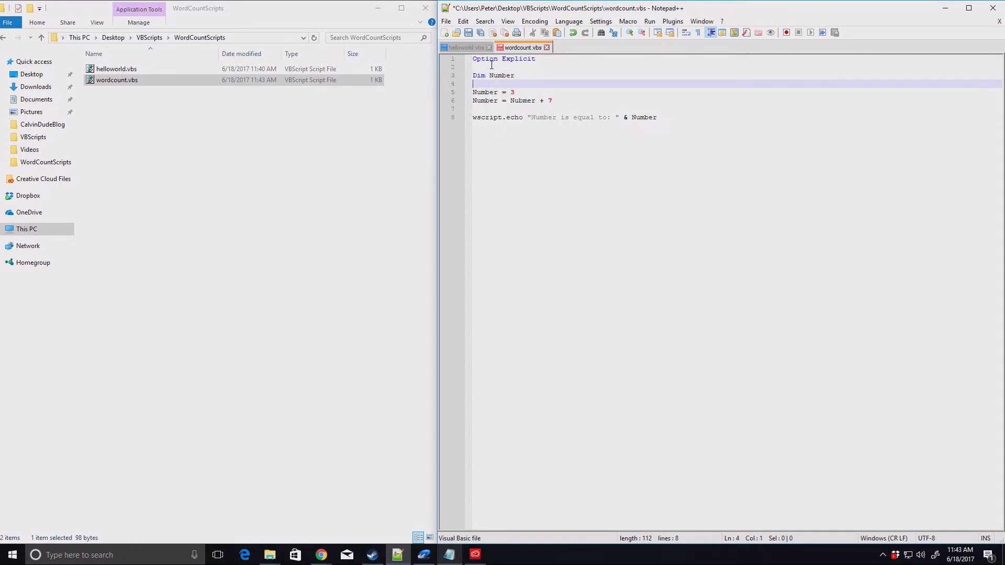
click(116, 80)
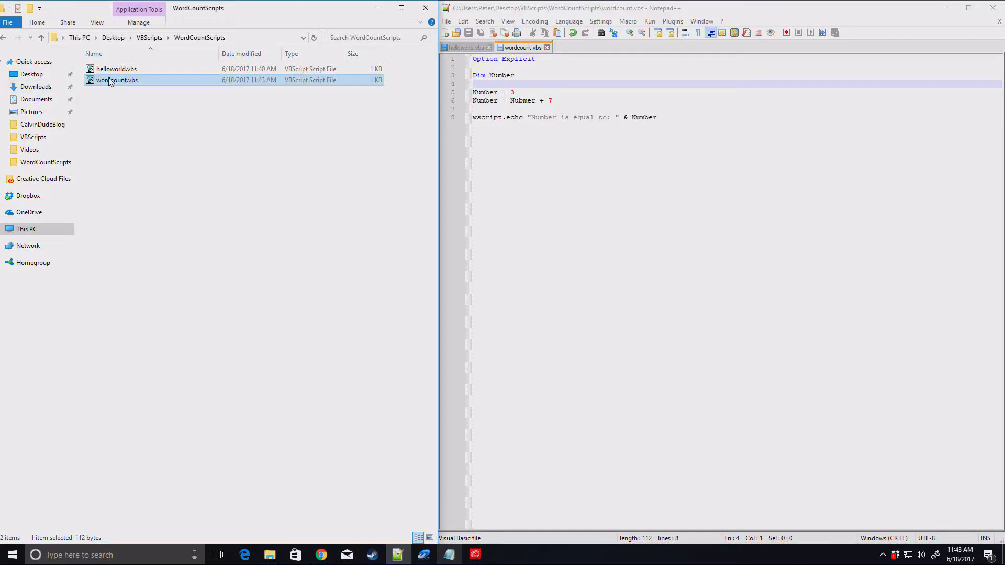
double_click(116, 79)
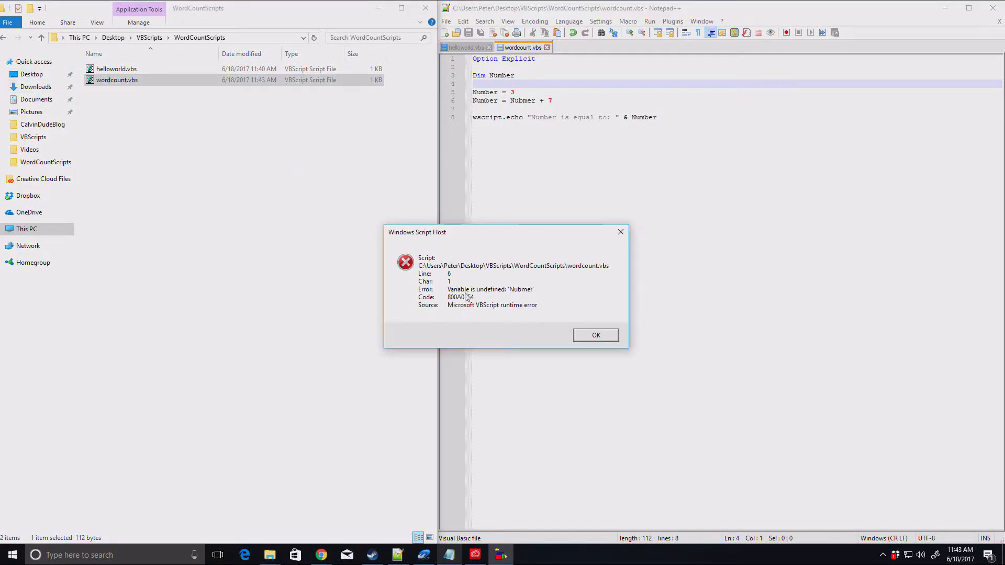
mouse_move(584, 305)
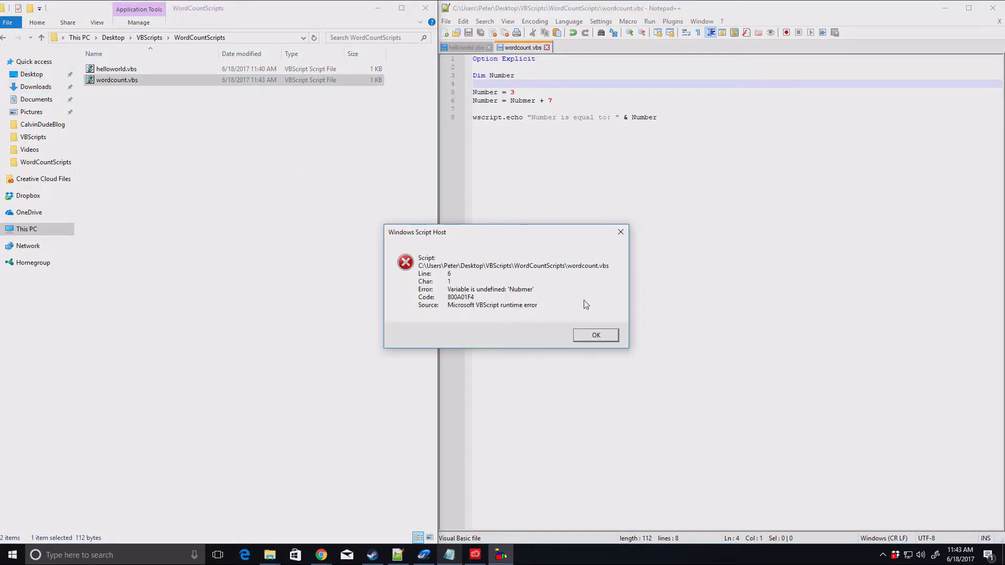
Correct Nubmer to Number, run the script and acknowledge "Number is equal to: 10".
click(595, 335)
text(m)
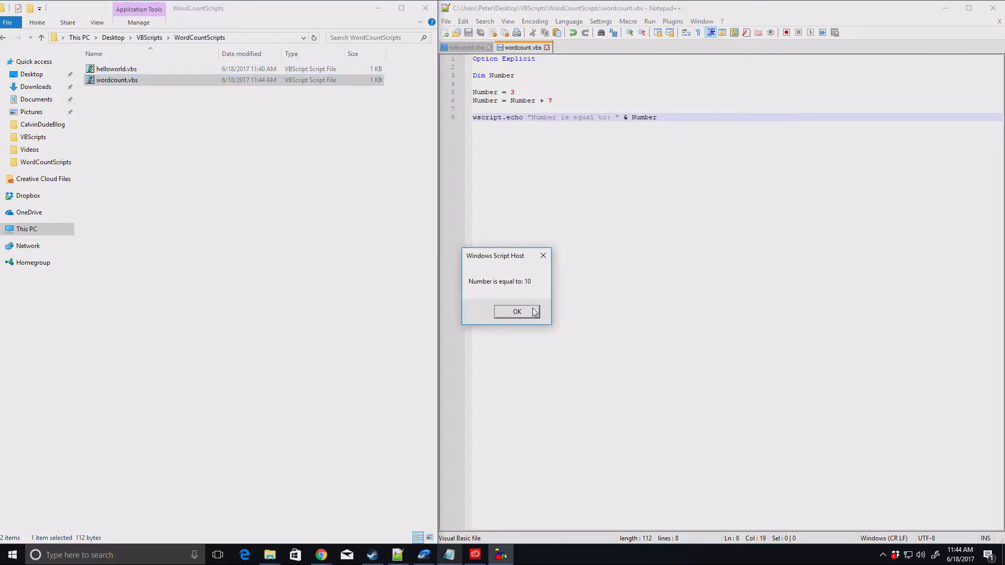
click(517, 312)
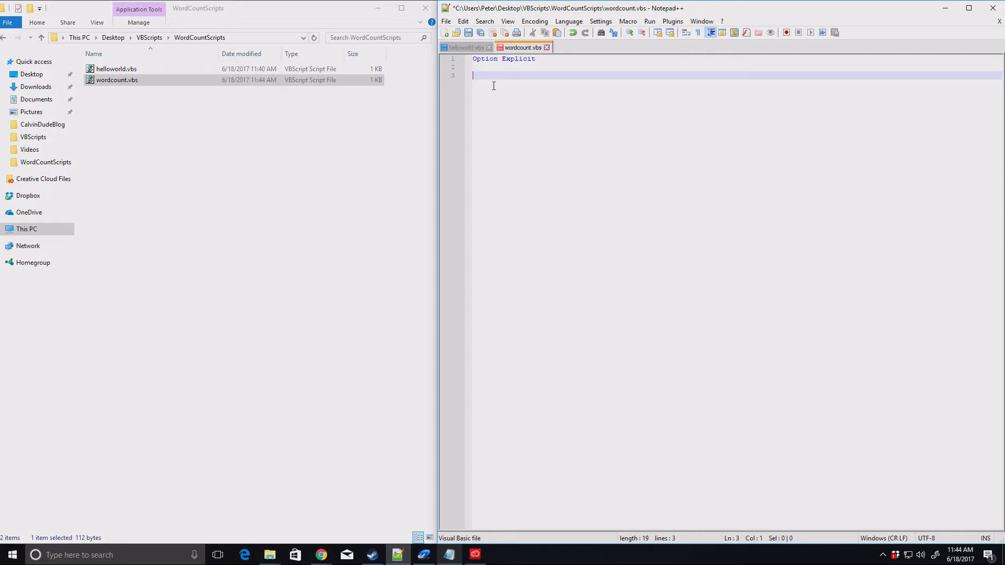
Write Dim strText and strText = "This is our example text." with blank lines between.
text(Dim str)
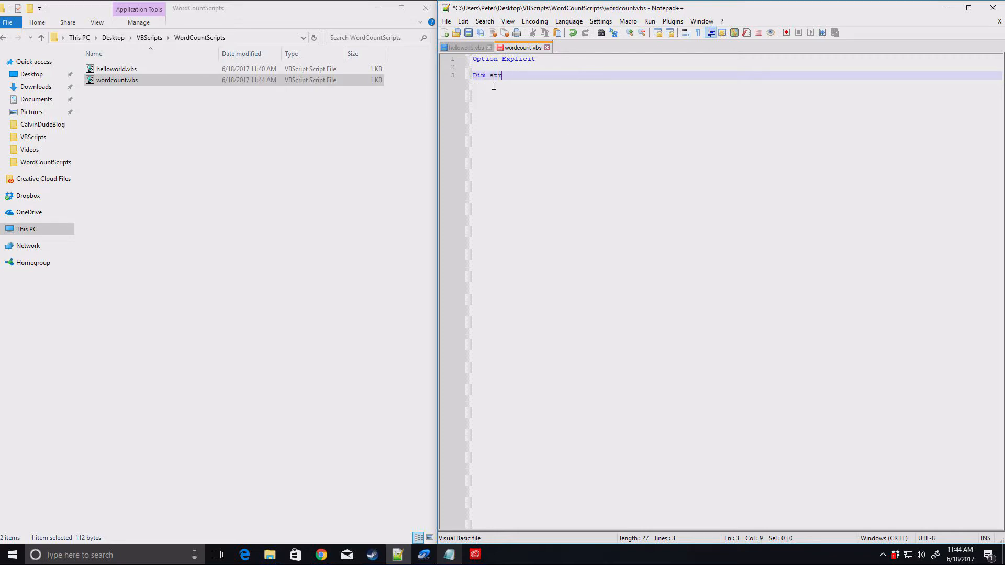
text(Text)
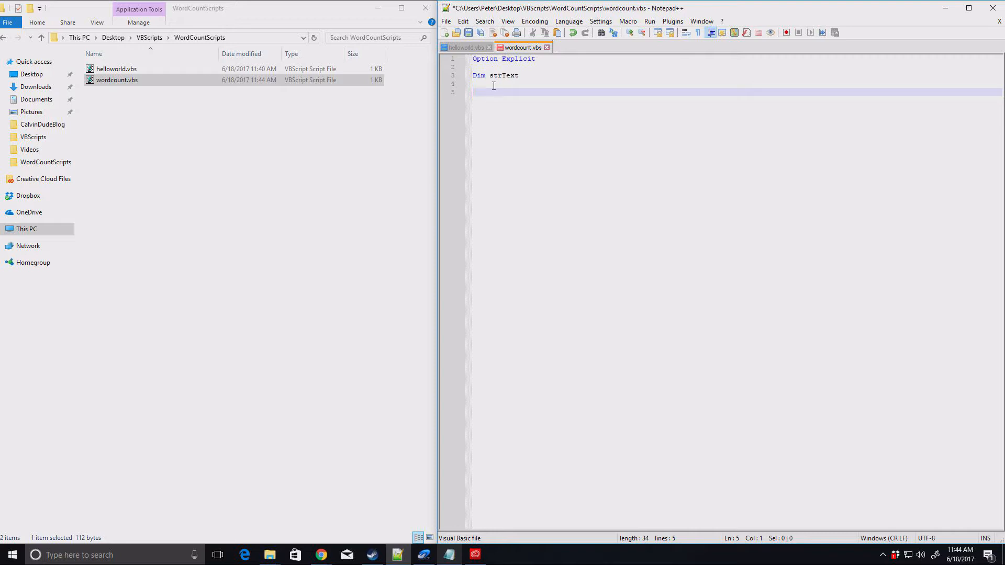
text(strText)
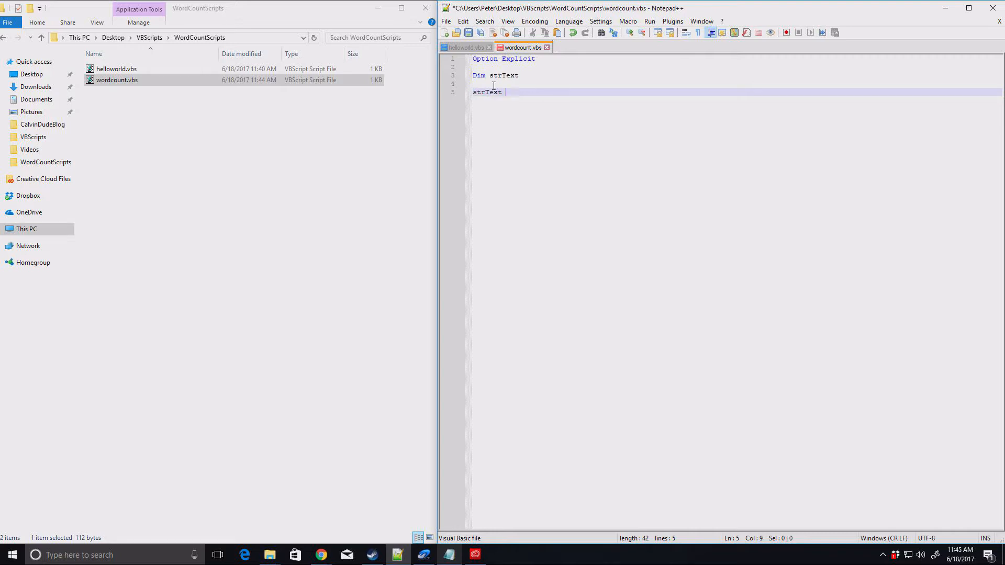
text(= "This is our example te)
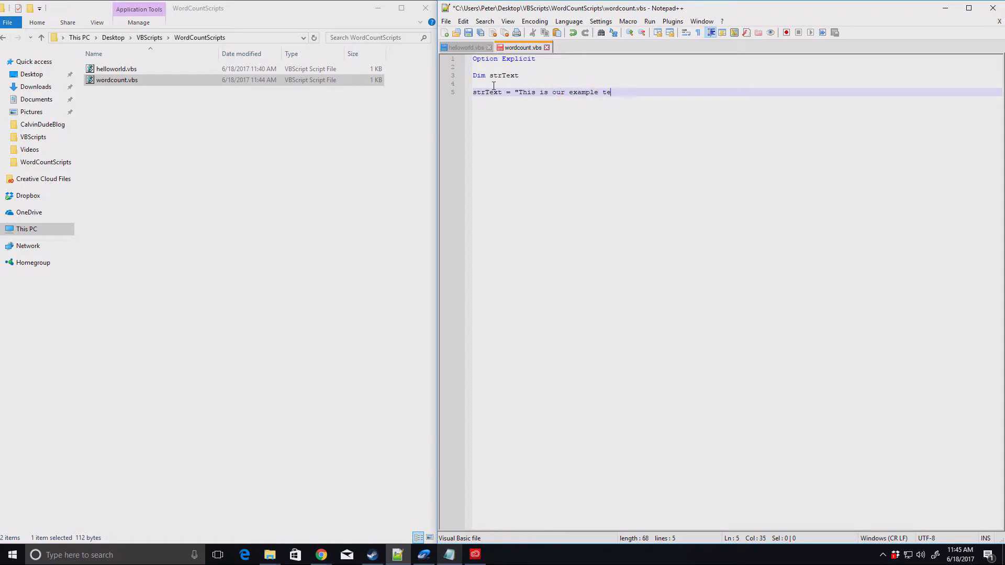
text(xt.")
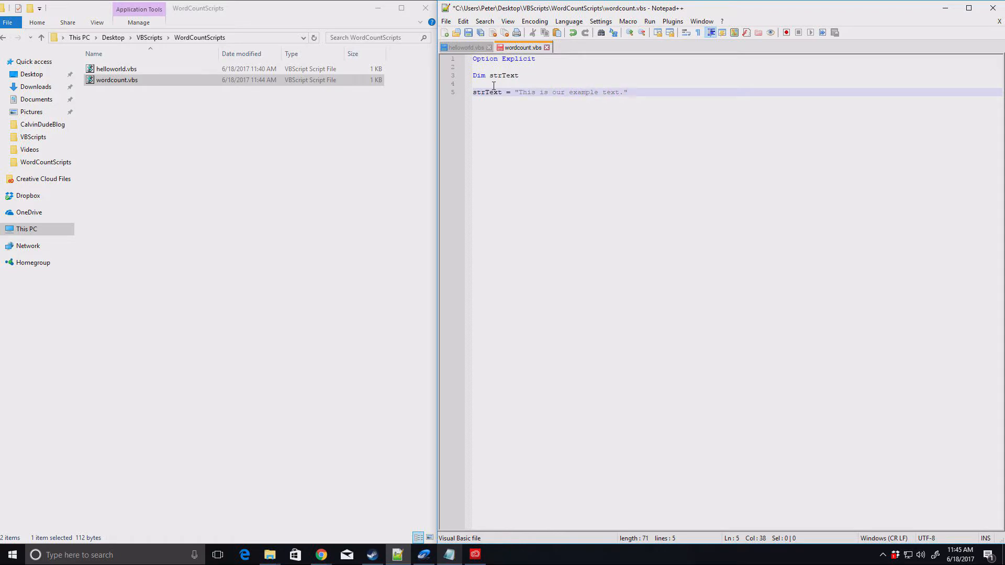
key(Enter)
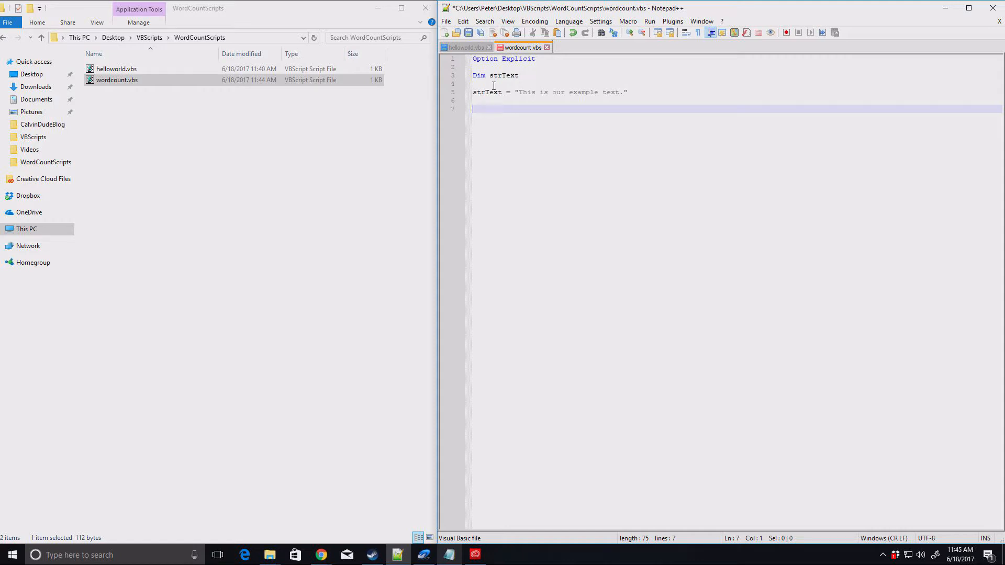
key(Enter)
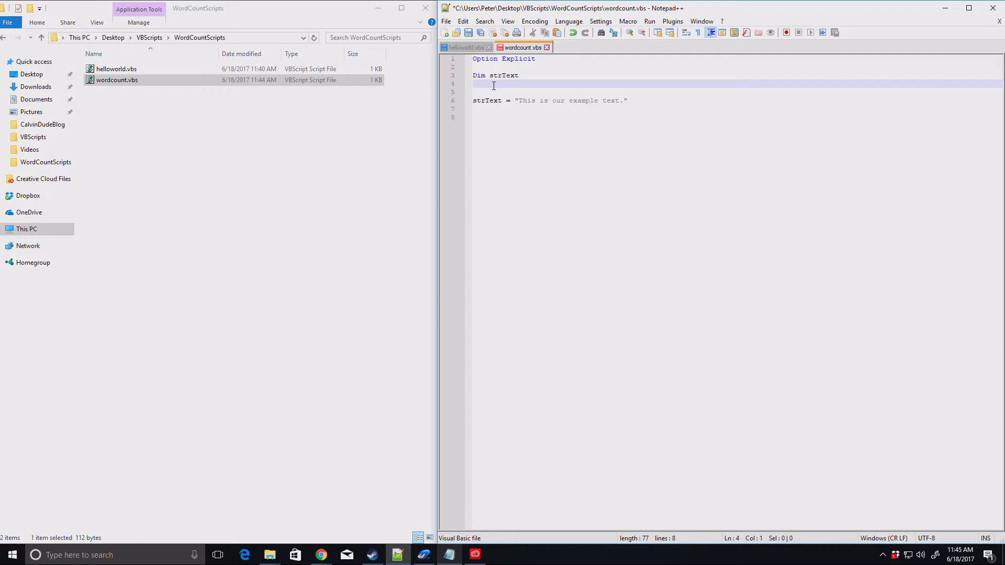
Add Dim arrWords and the assignment arrWords = split(strText).
text(Dim ar)
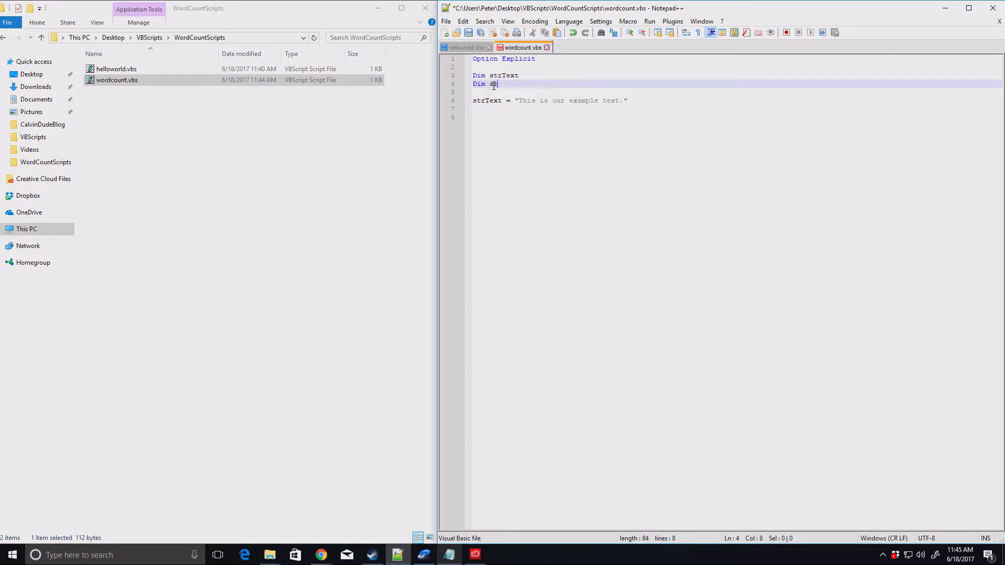
text(rrWords)
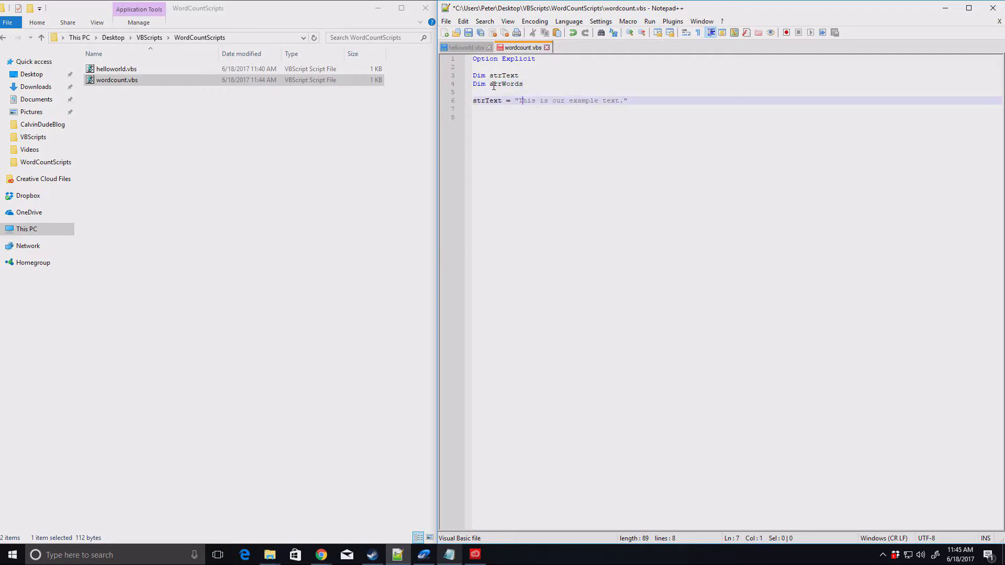
text(arrWords)
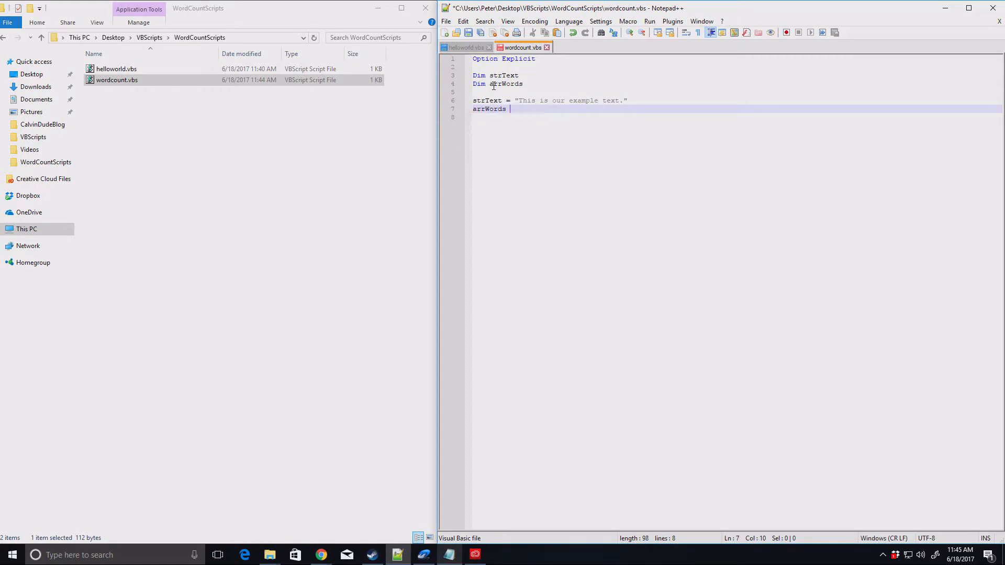
text(= split(strText)
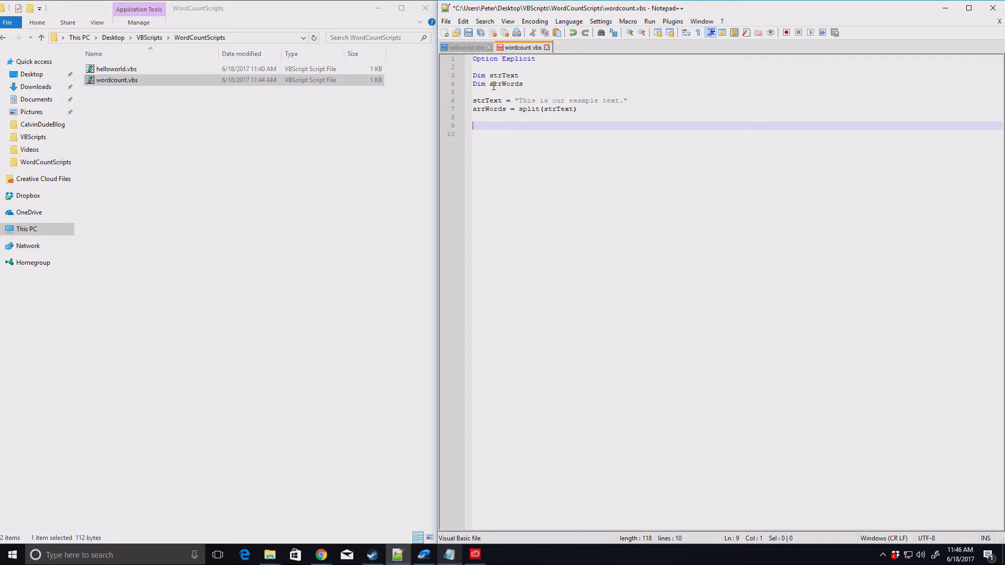
Declare word and write a FOR EACH word in arrWords loop echoing each word, then save.
text(Fo)
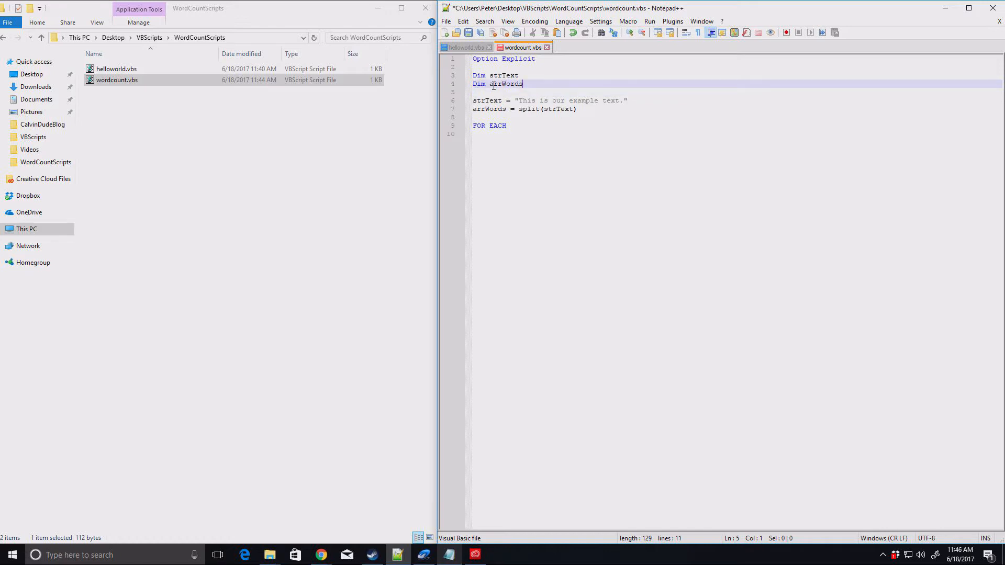
text(Dim word)
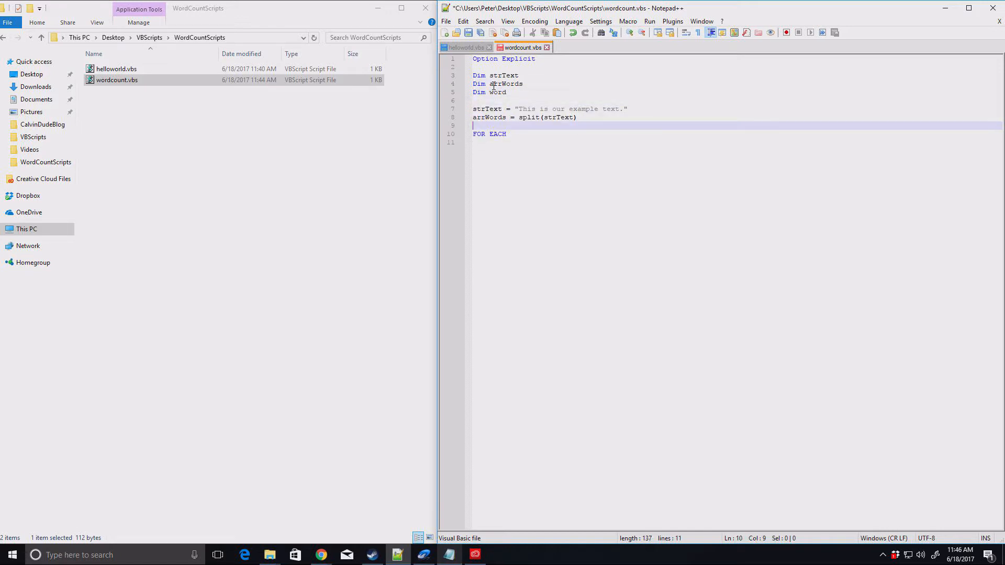
text(word in W)
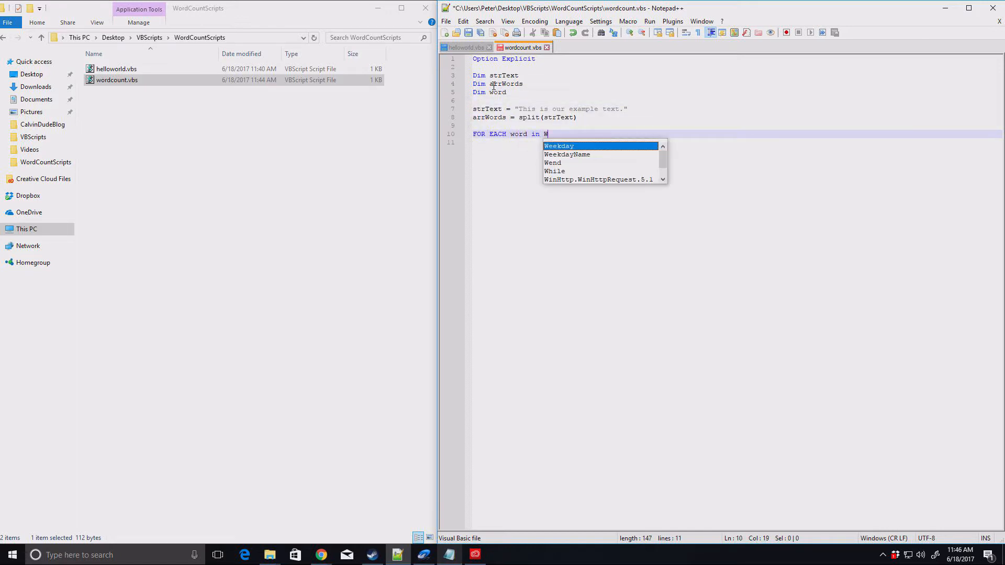
text(rrWords)
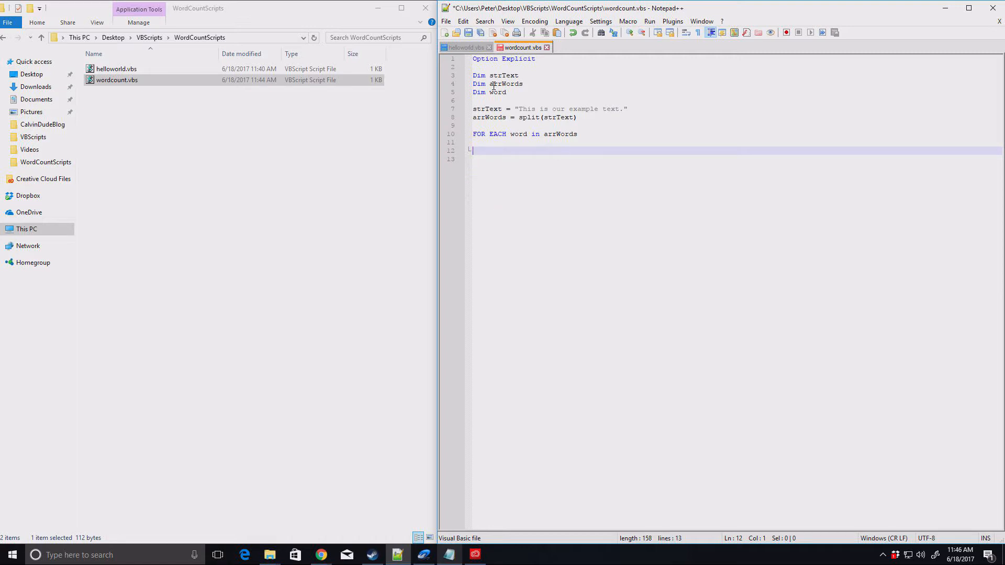
text(NEXT)
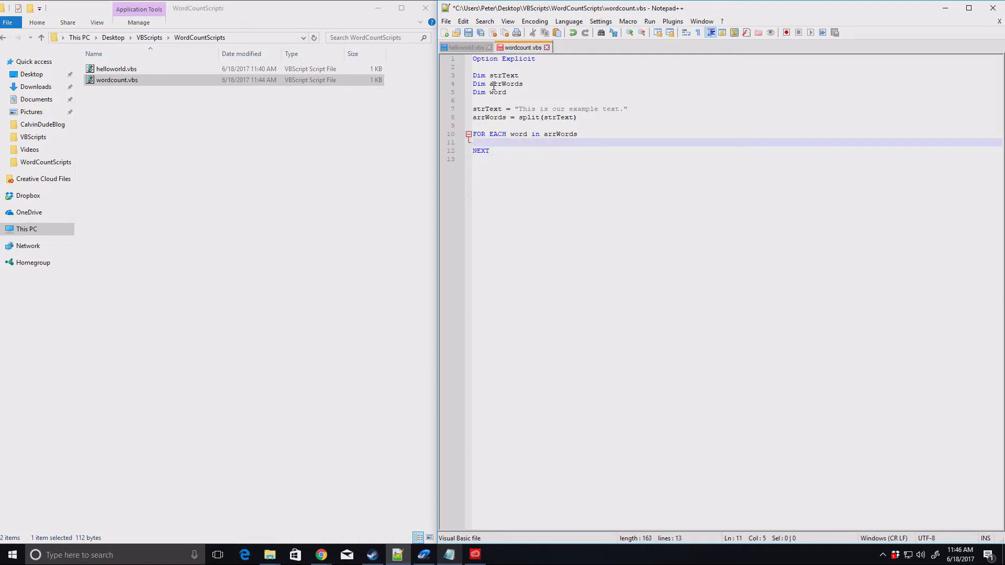
text(wscript.echo (word)
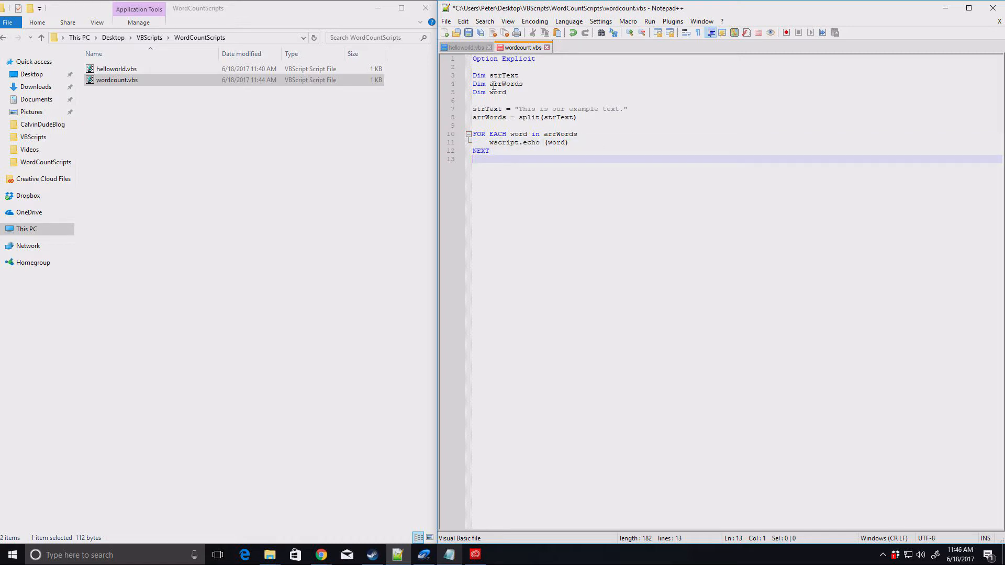
click(469, 33)
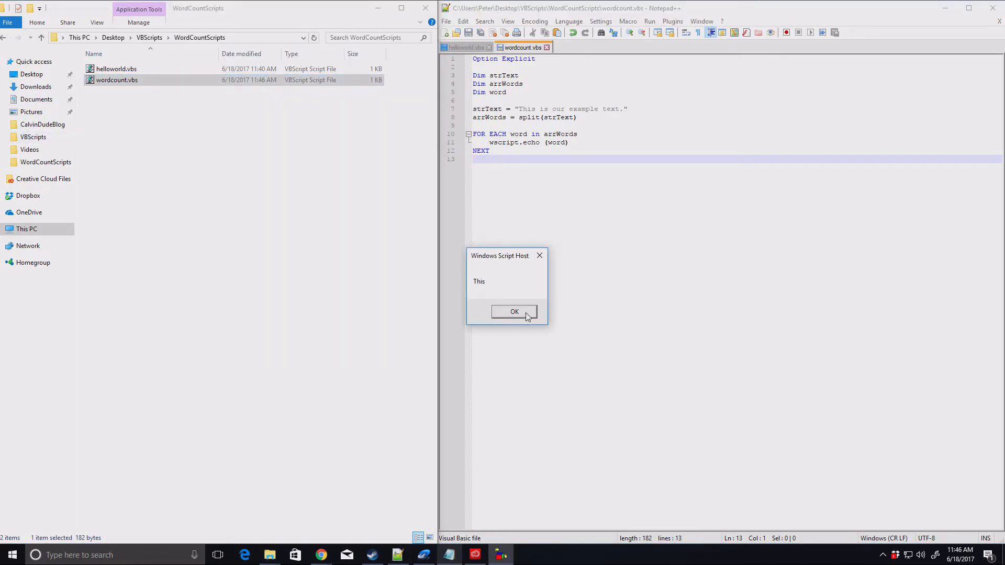
Acknowledge each word's message box until the last word of the sentence is dismissed.
click(513, 312)
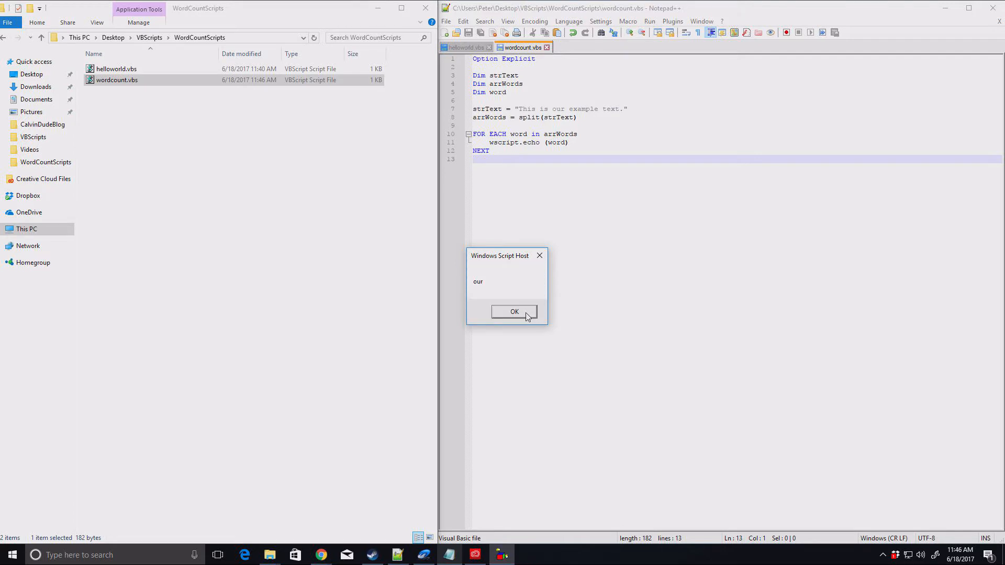
click(513, 312)
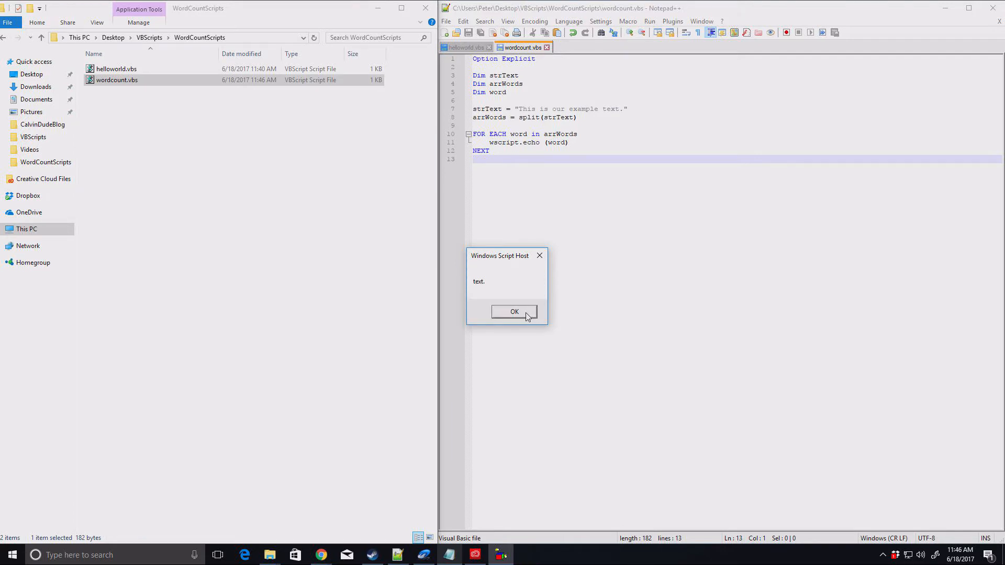
click(513, 312)
text(Dim)
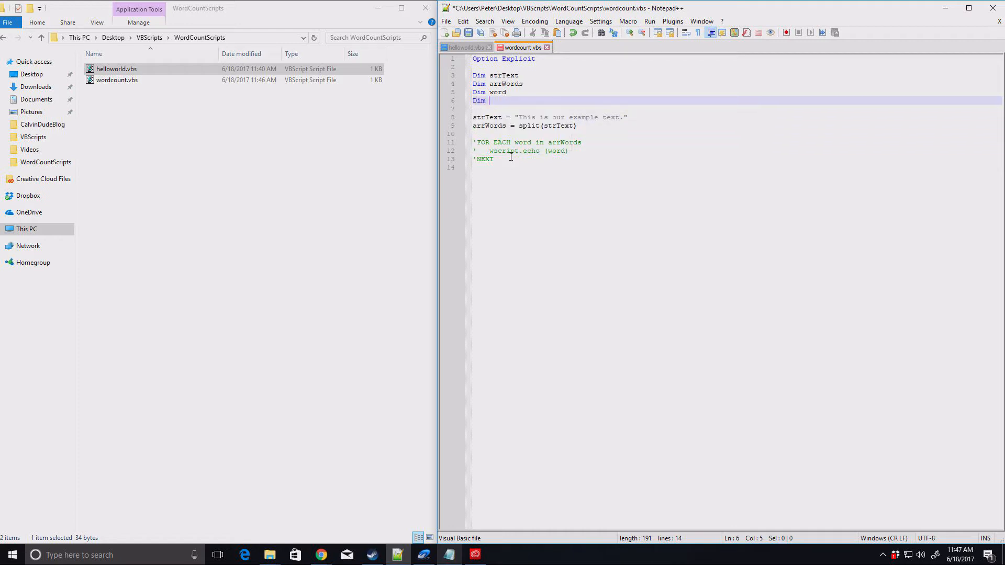
Declare intCount and assign it uBound(arrWords), accepting the arrWords autocomplete.
text(intCount)
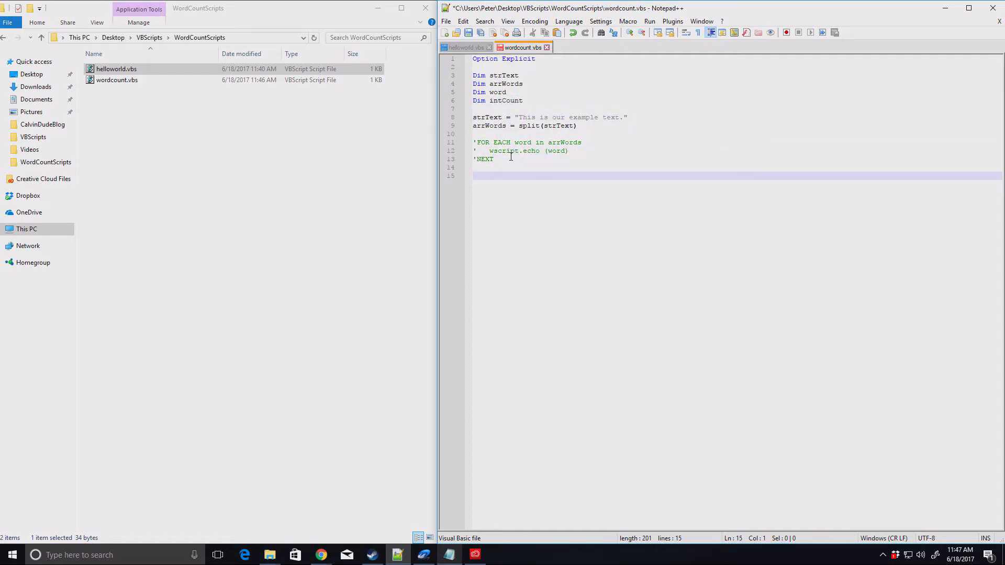
text(intCount =)
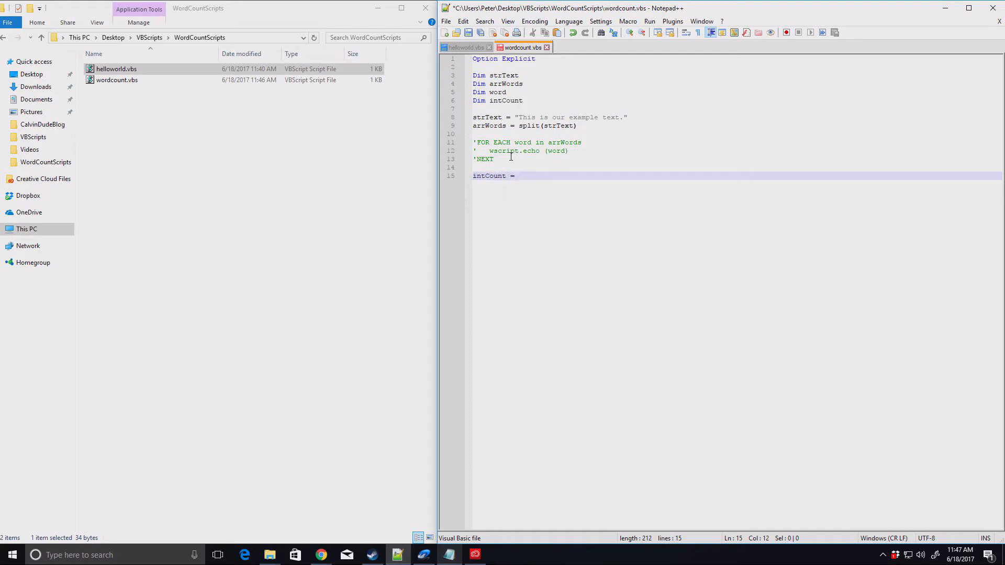
text(uBound(ar)
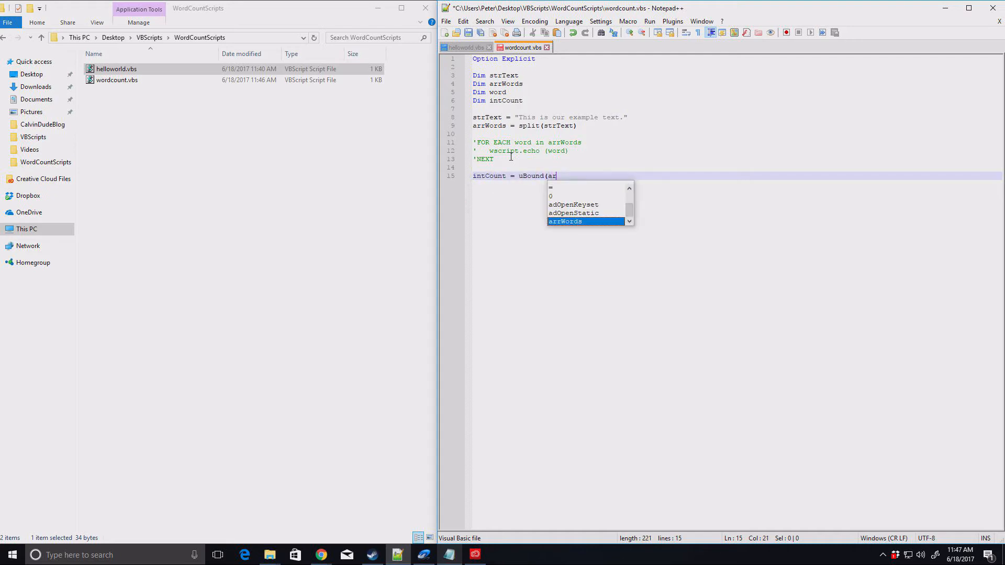
key(enter)
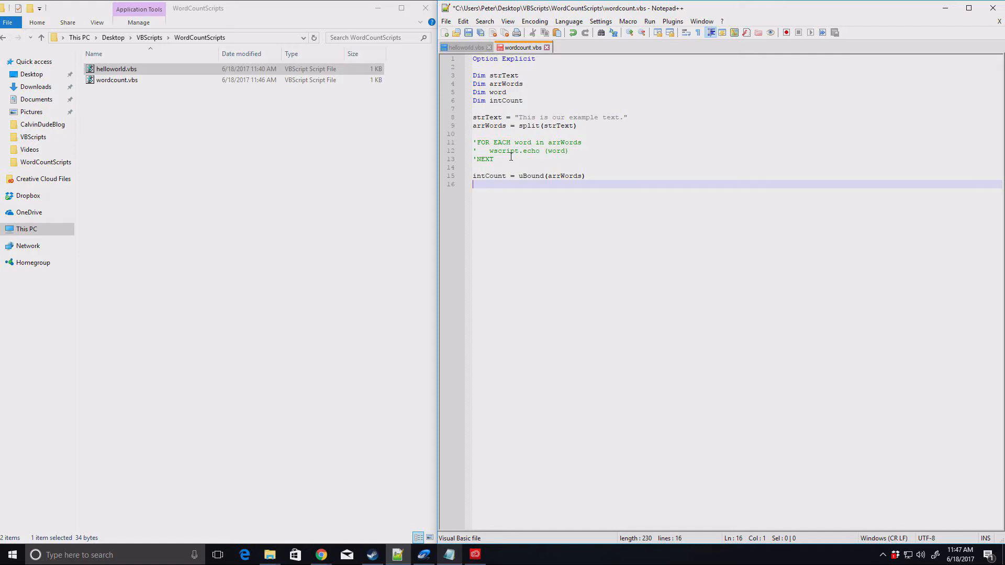
Add a final line wscript.echo intCount to display the count.
text(w)
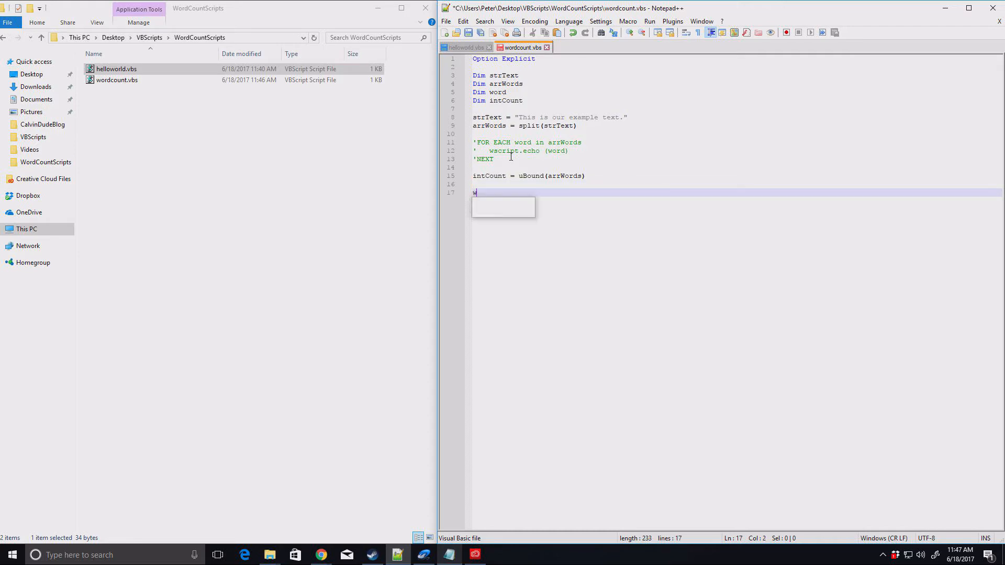
text(script.echo)
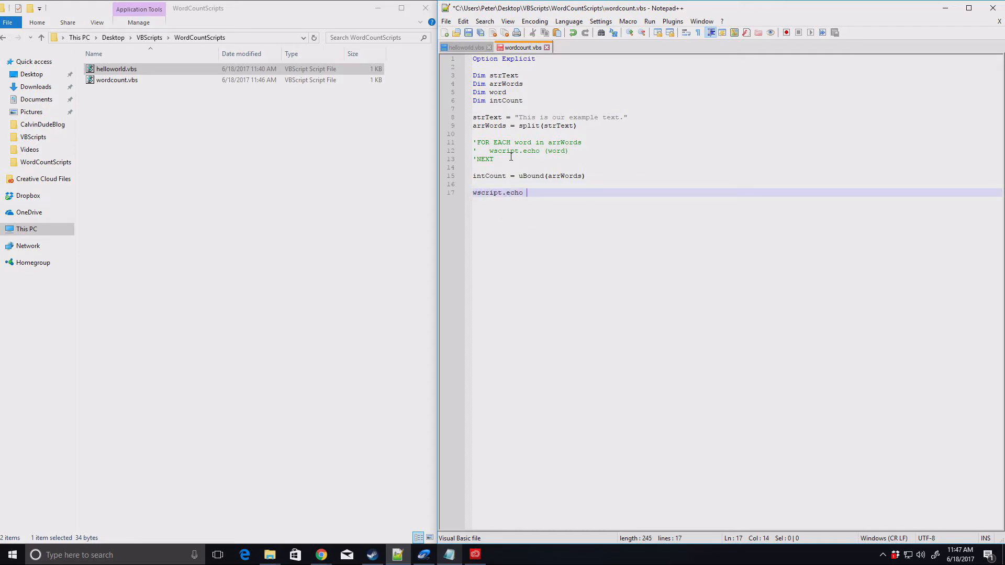
text(intCount)
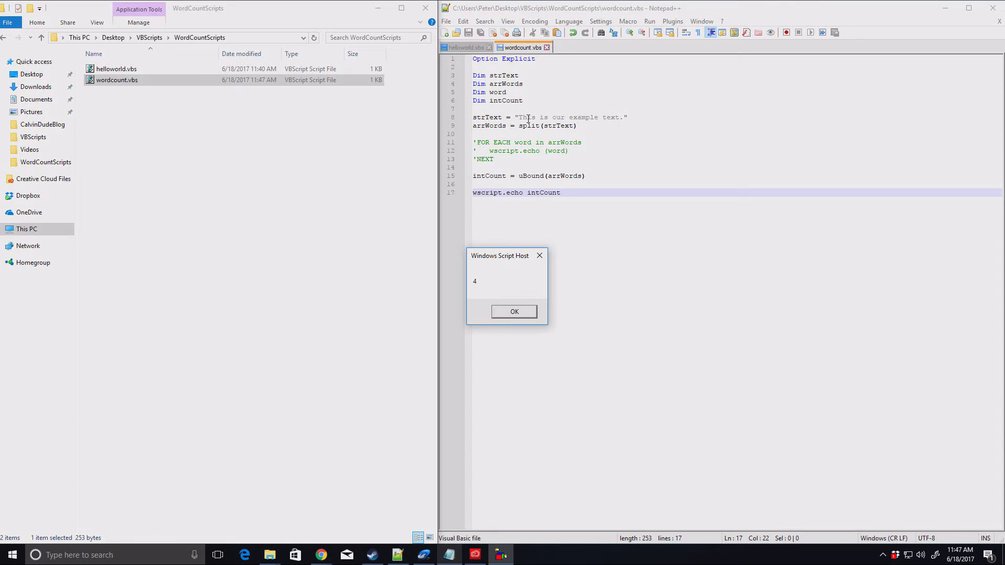
Dismiss the result of 4 and change the assignment to uBound(arrWords) + 1.
click(513, 312)
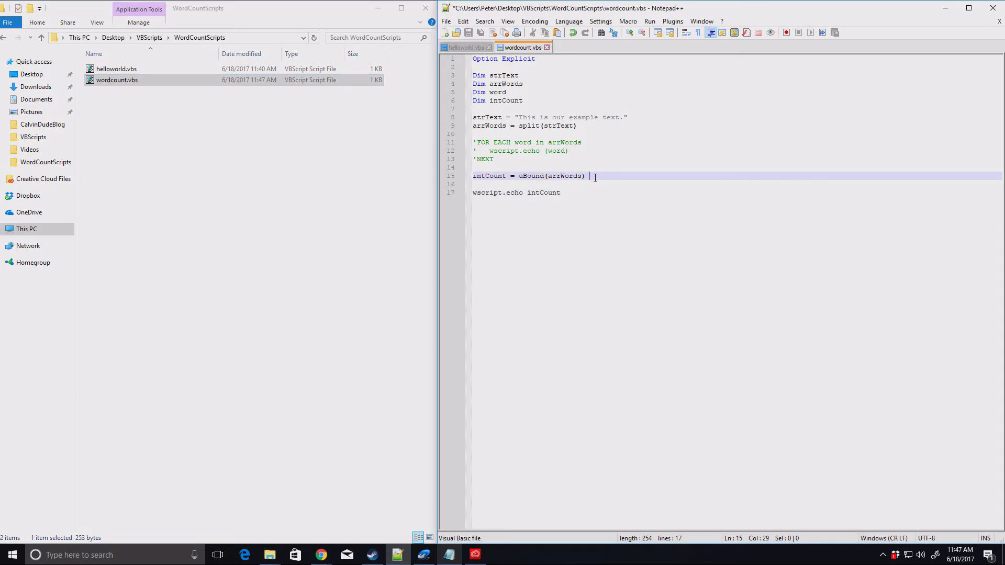
text(+1)
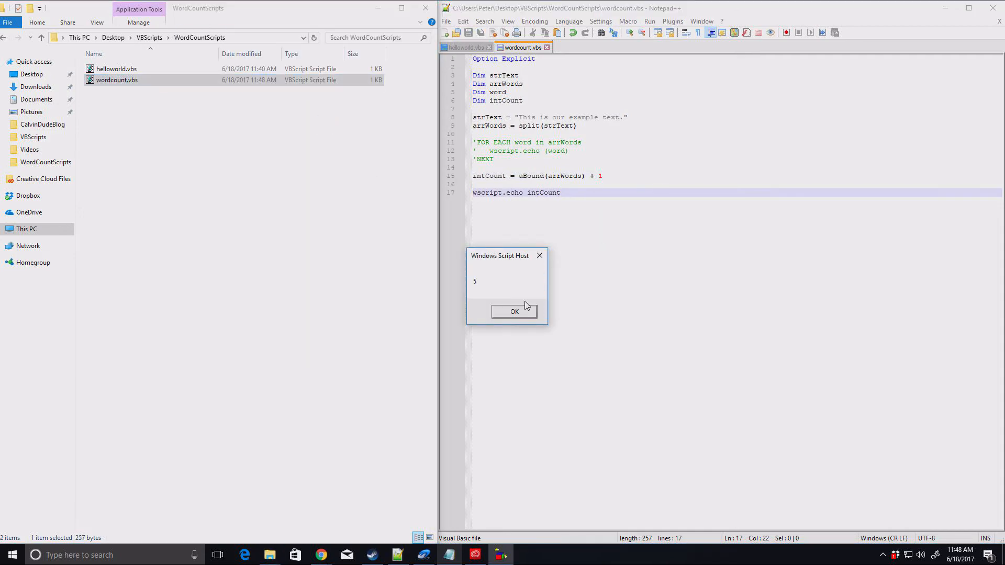
Begin the echo sentence with "There before intCount on line 17.
click(513, 312)
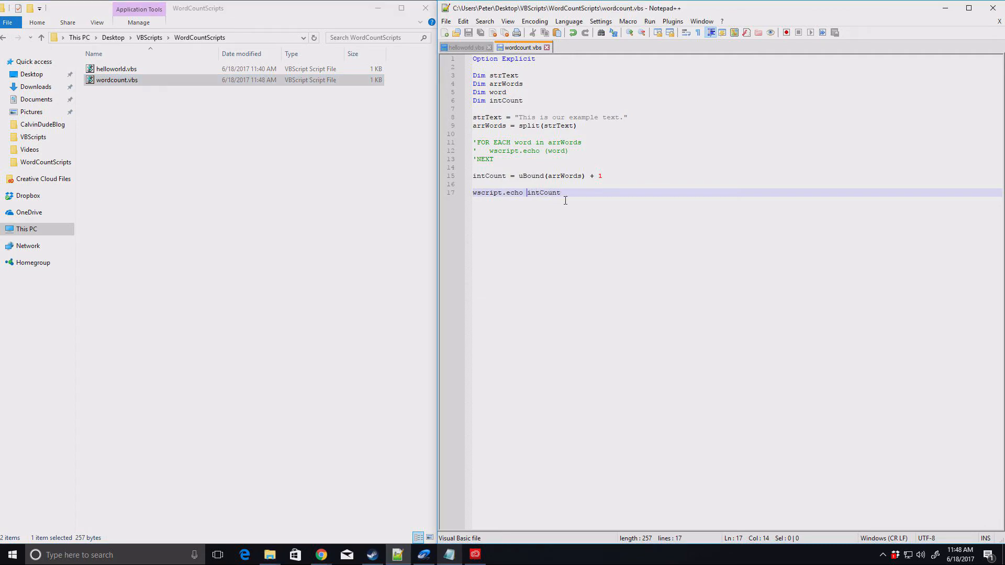
text("There are)
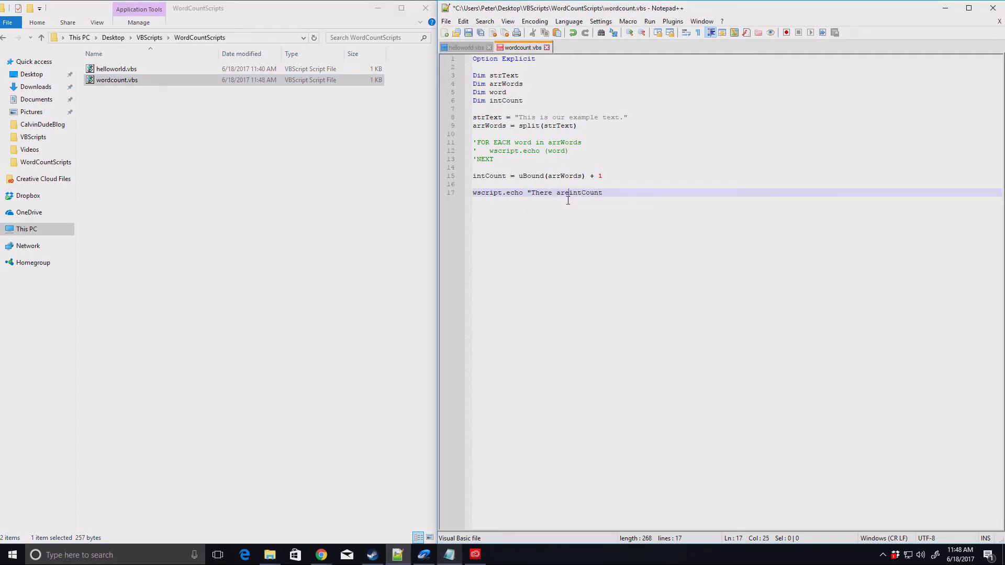
Finish the echo as "There are " & intCount & " words in strText.".
text(" &)
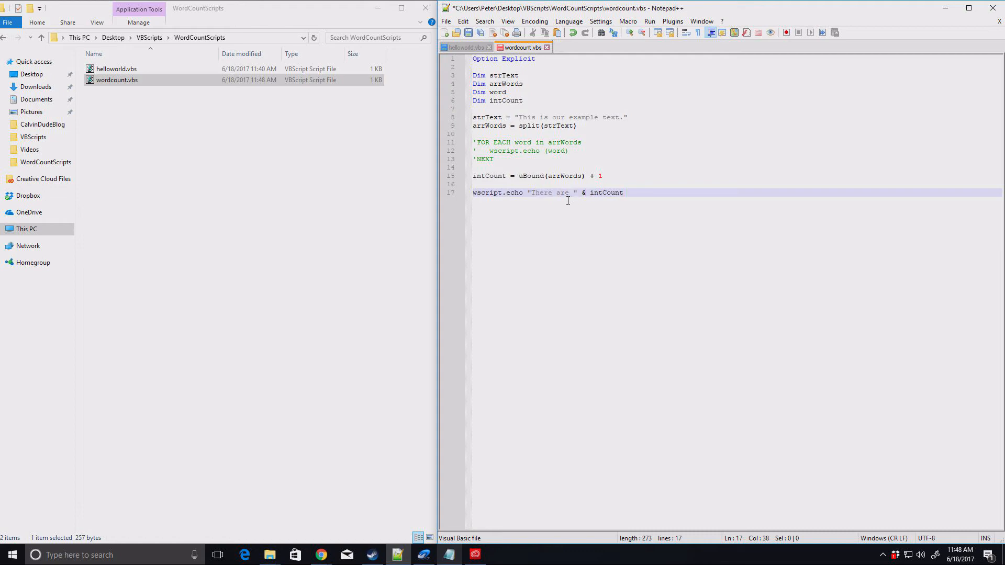
text(& " words in)
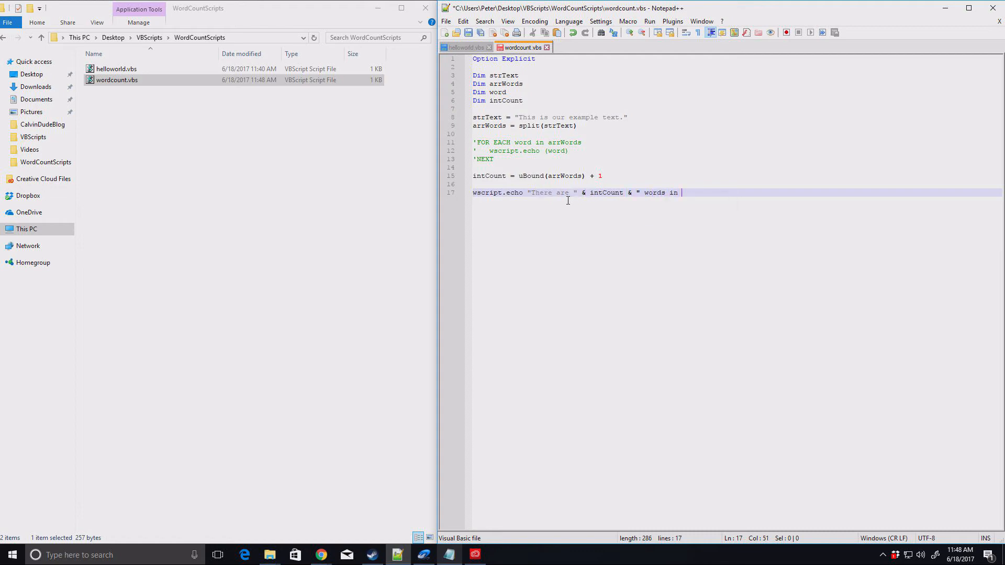
text(strText.)
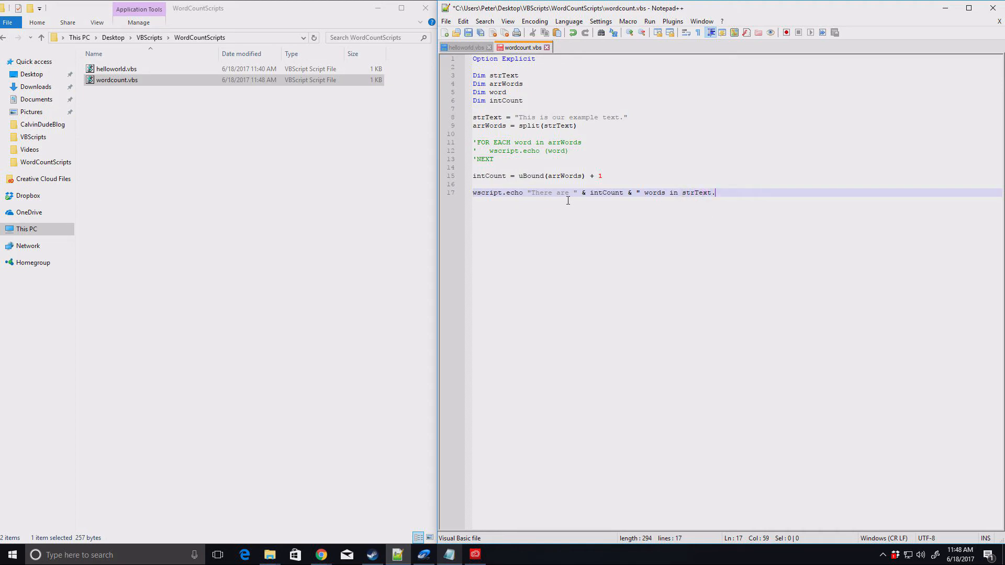
text(")
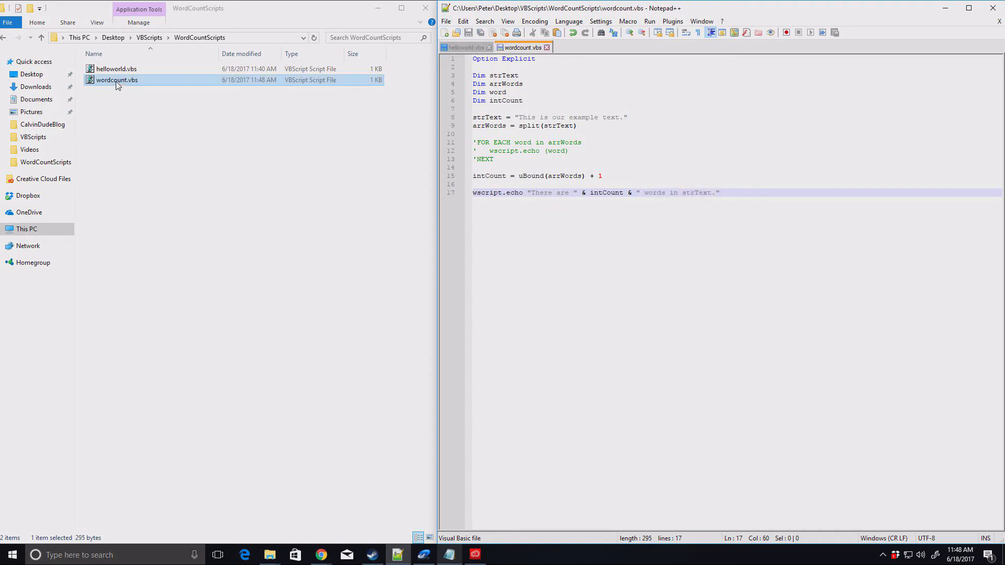
Run the script for 5 words, then add extra spaces to strText and rerun to get 6 and 8.
double_click(116, 79)
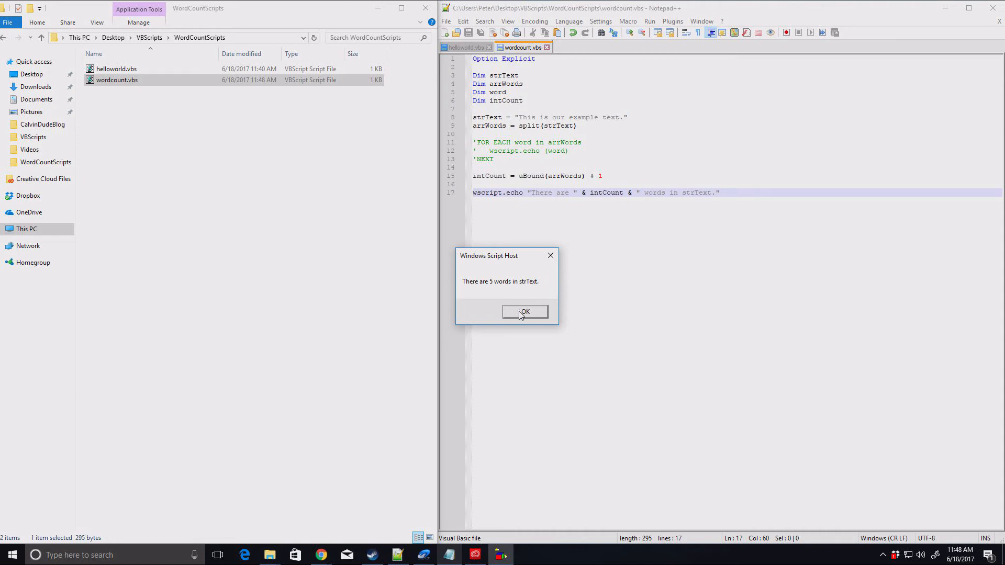
click(524, 312)
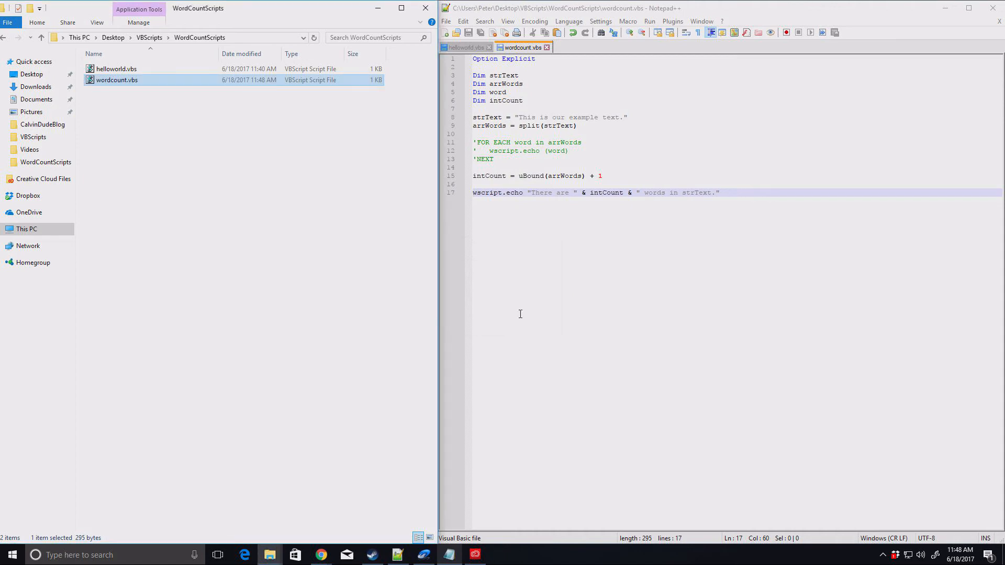
mouse_move(531, 310)
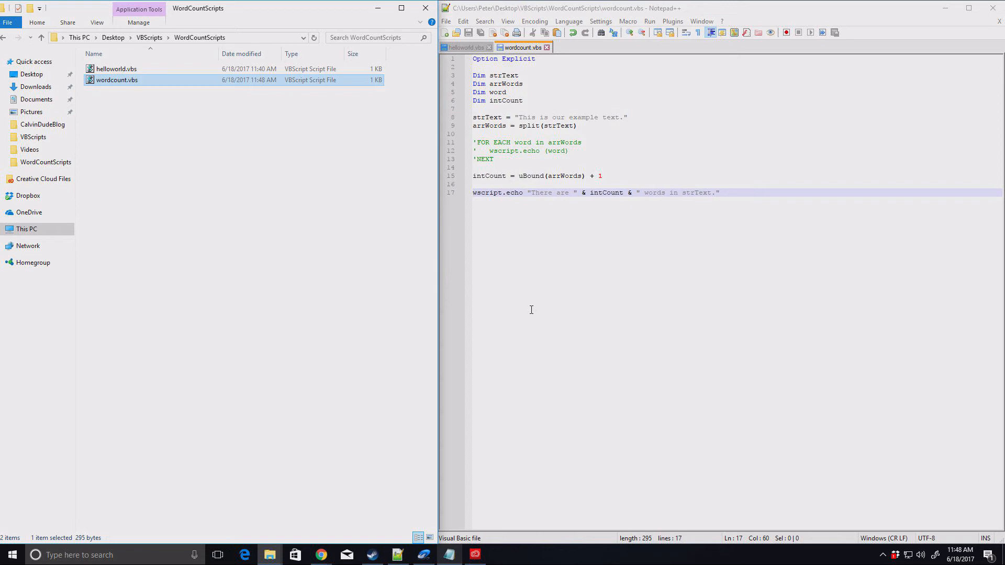
mouse_move(535, 117)
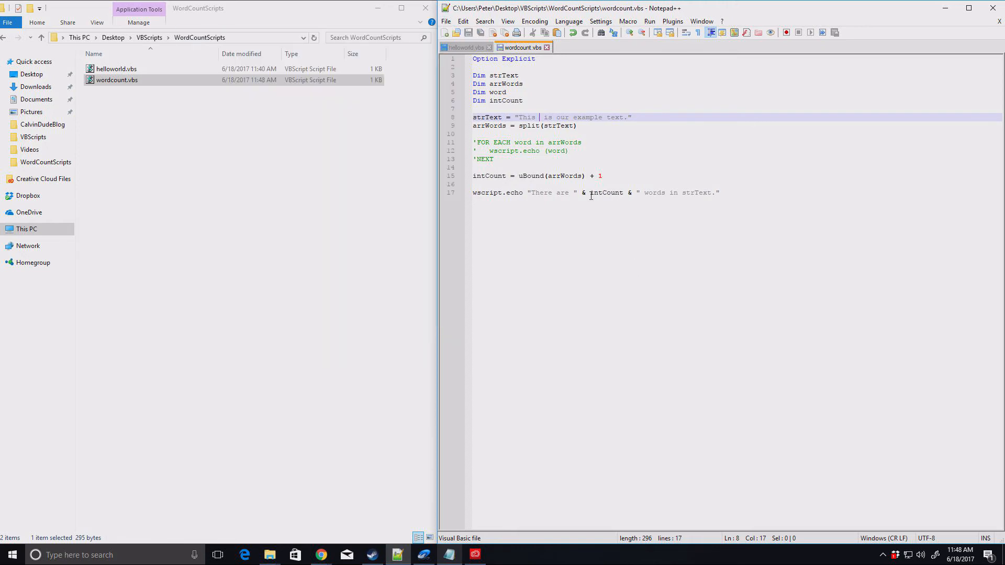
click(116, 80)
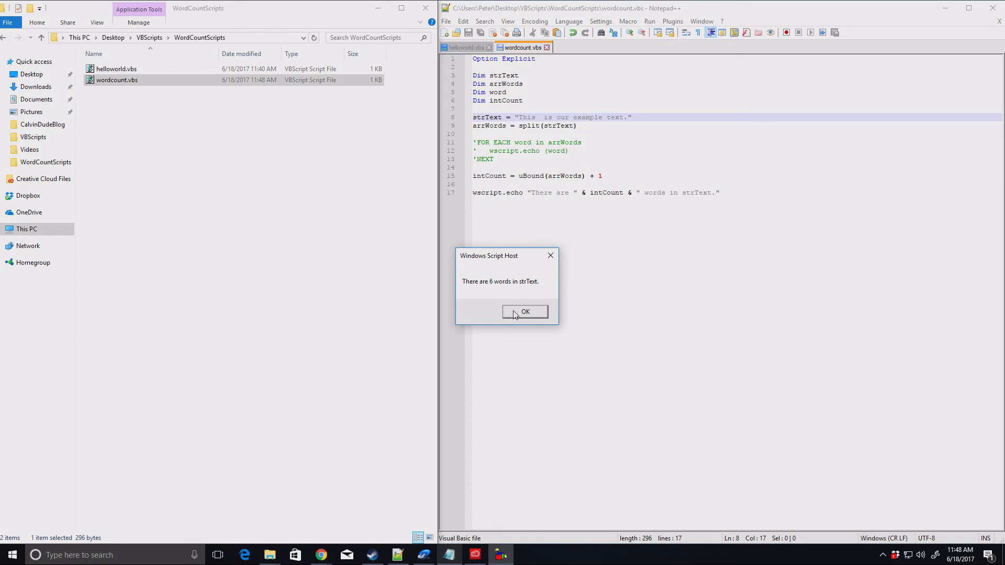
click(525, 312)
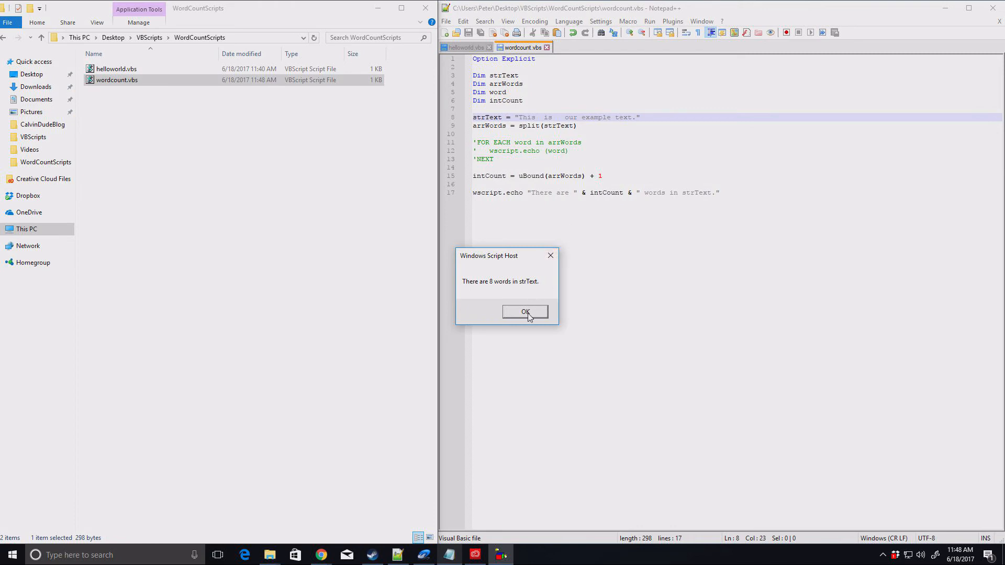
click(525, 312)
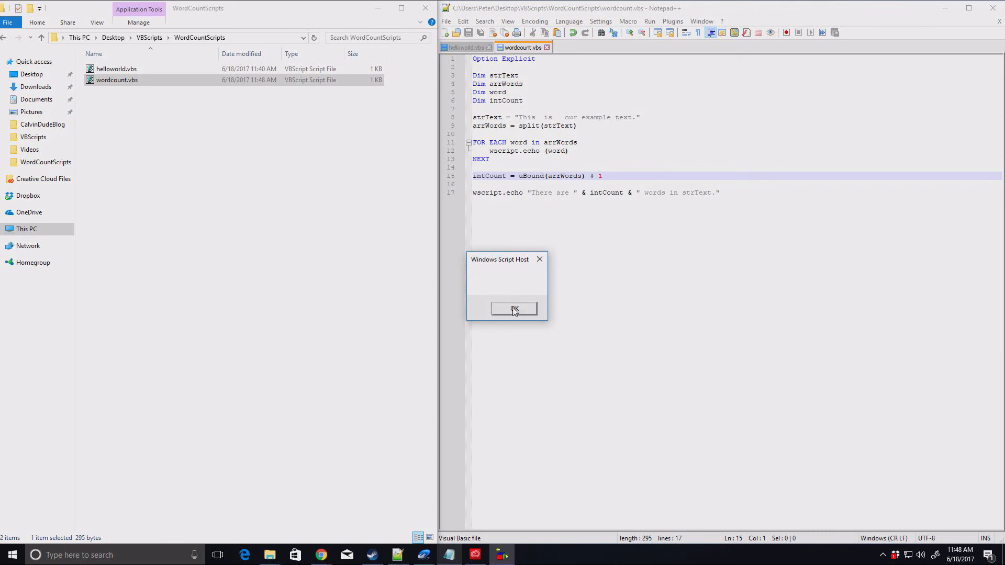
Acknowledge each echoed word, including a blank entry, then the final 8 words message.
click(513, 309)
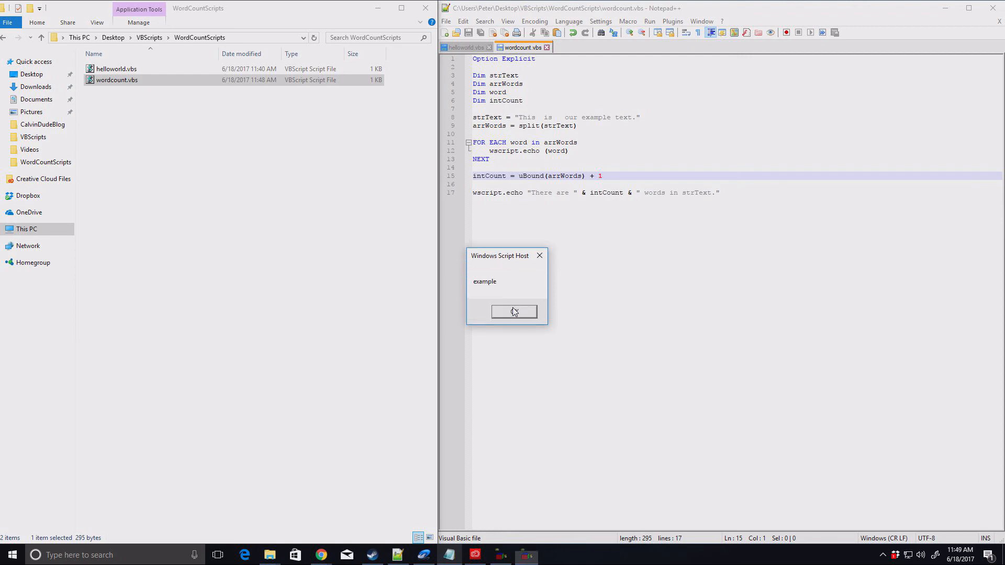
click(513, 312)
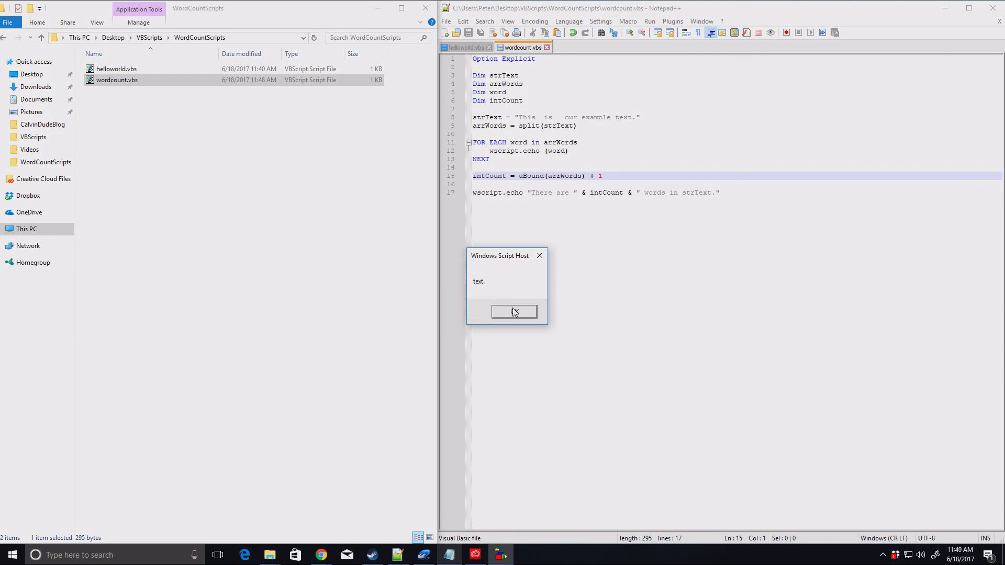
click(513, 312)
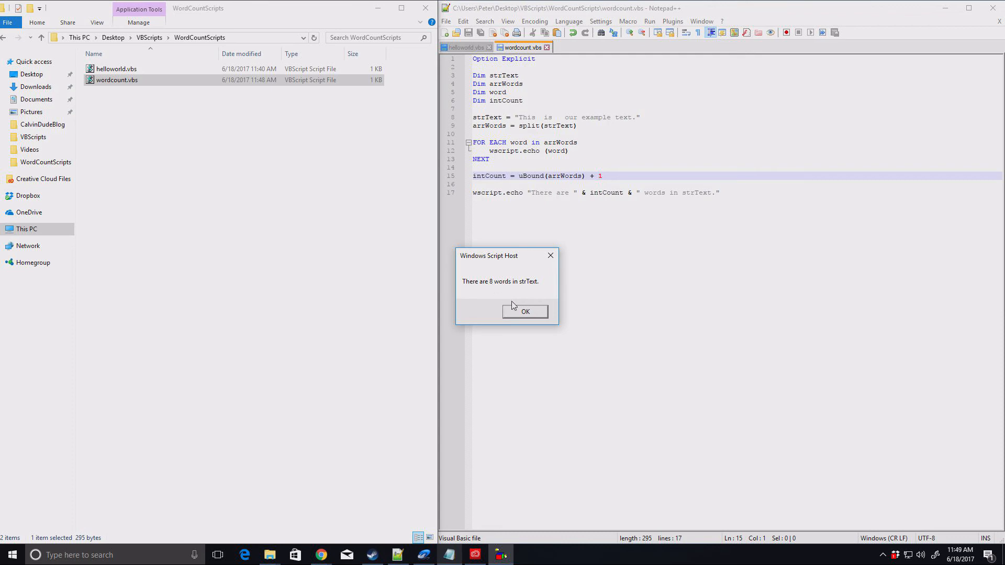
click(525, 311)
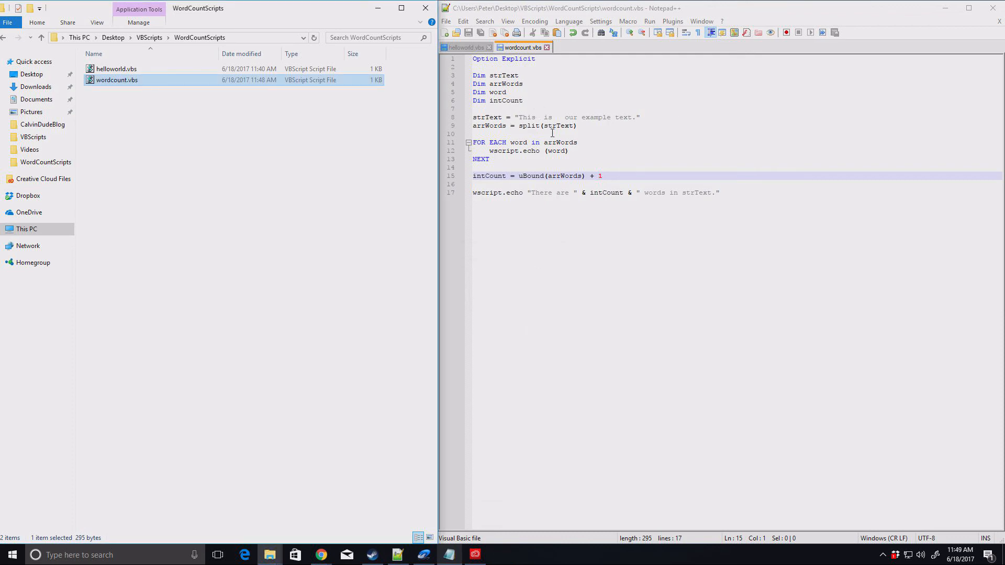
mouse_move(575, 144)
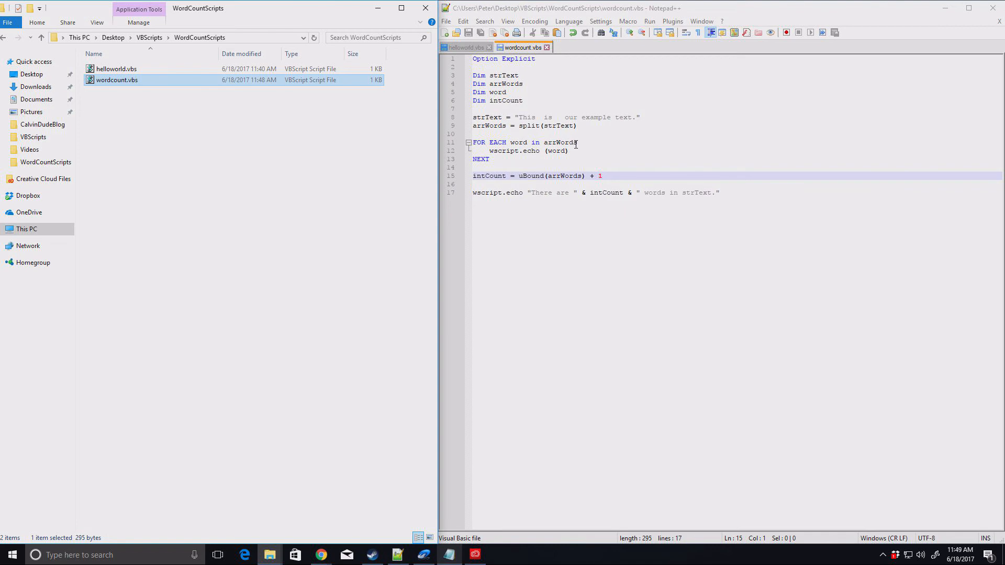